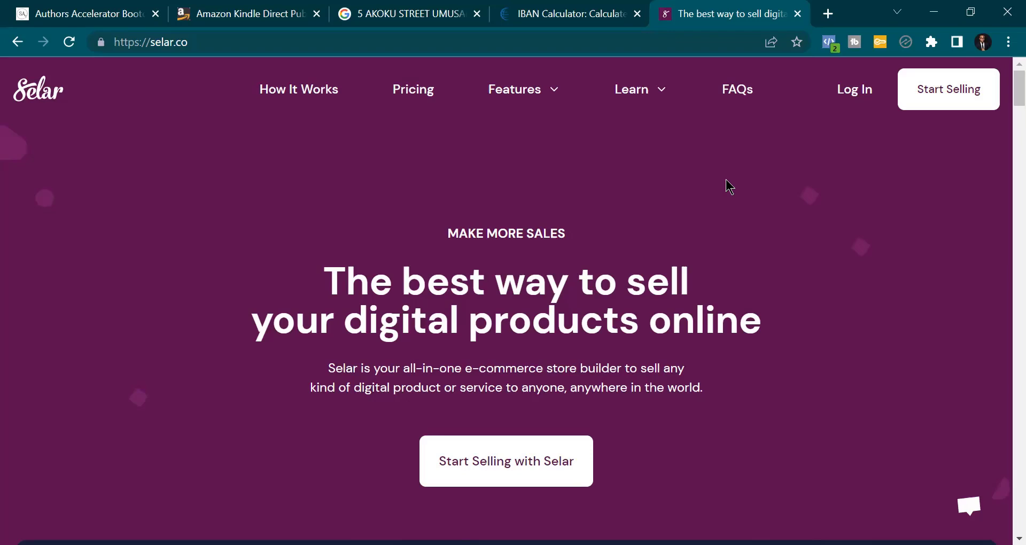
mouse_move(880, 182)
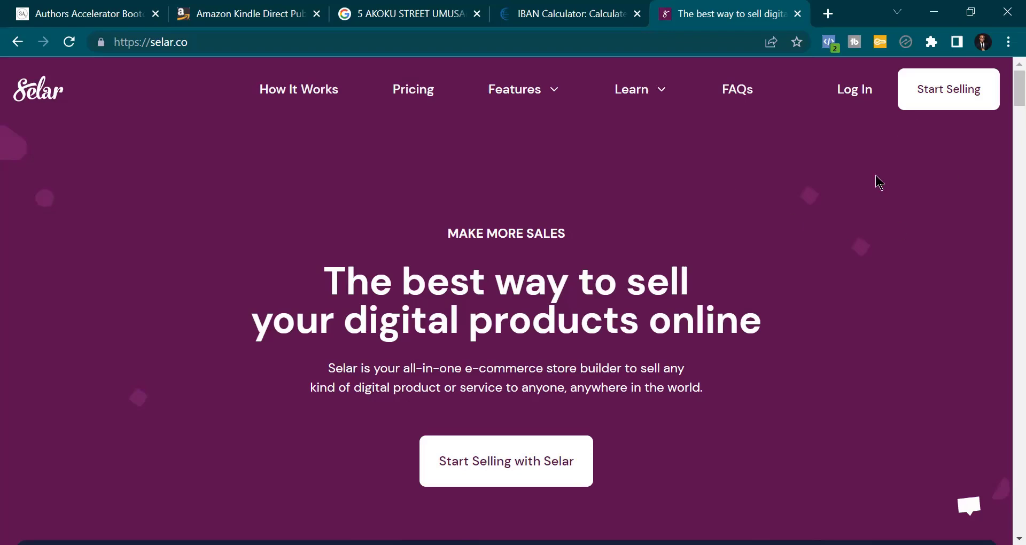
scroll(down, 3)
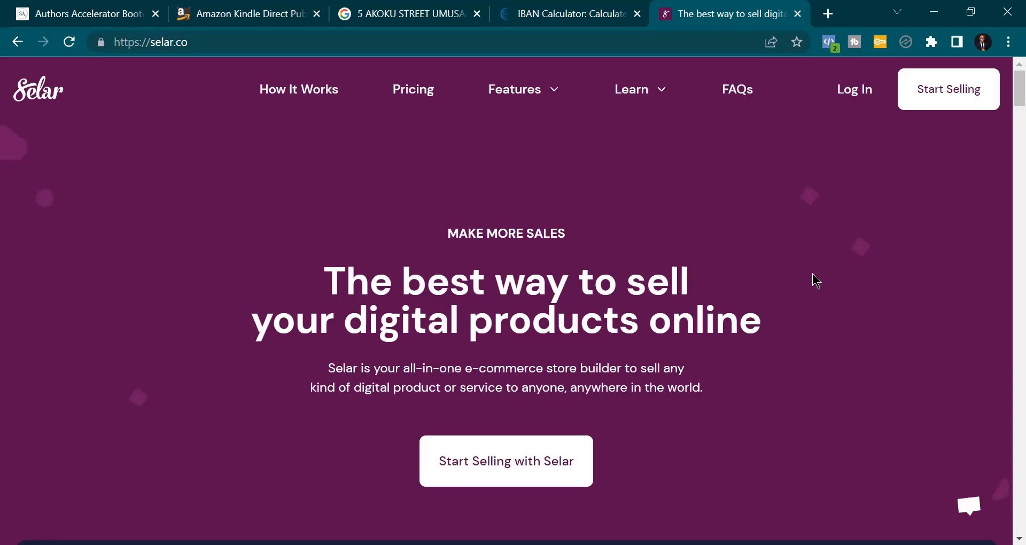
mouse_move(875, 231)
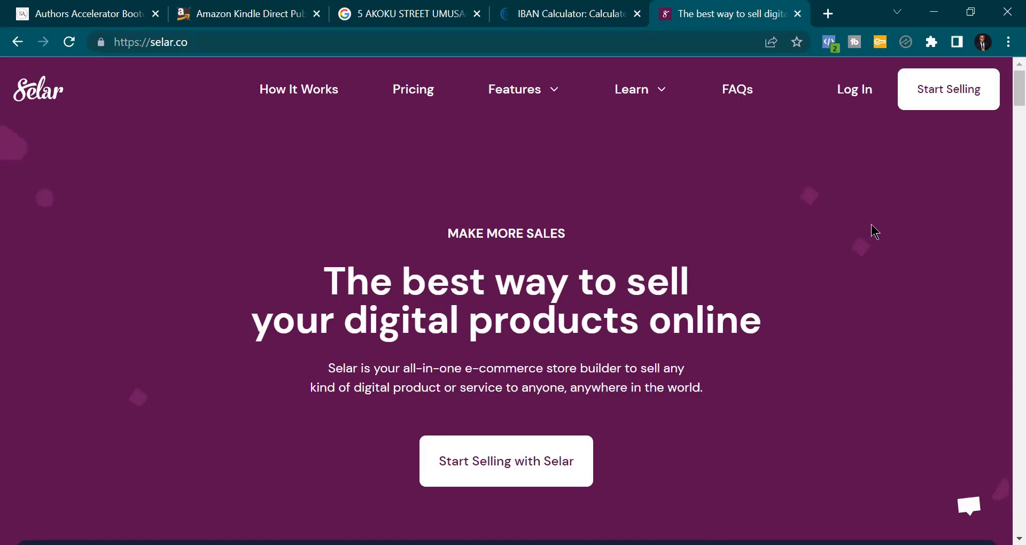
mouse_move(1004, 211)
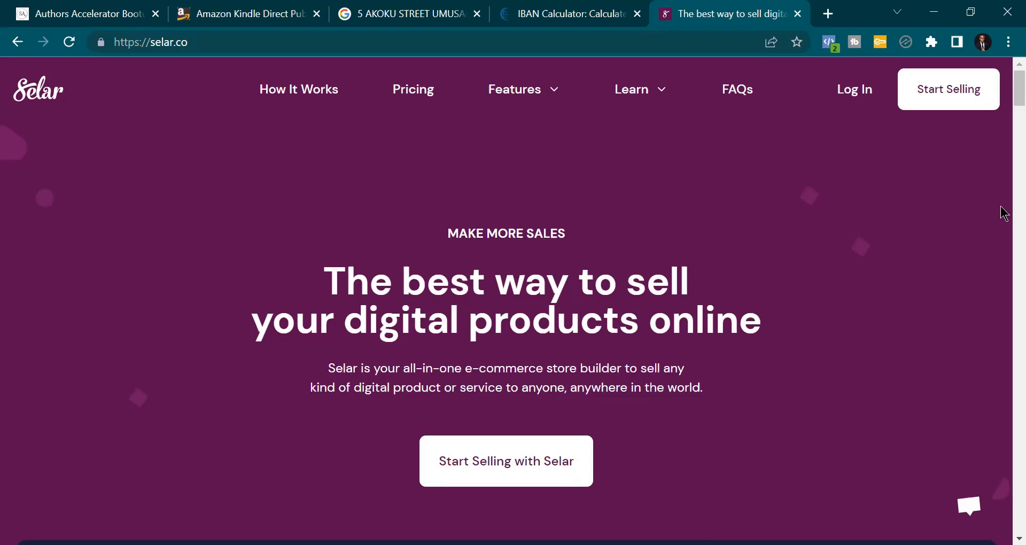
mouse_move(490, 237)
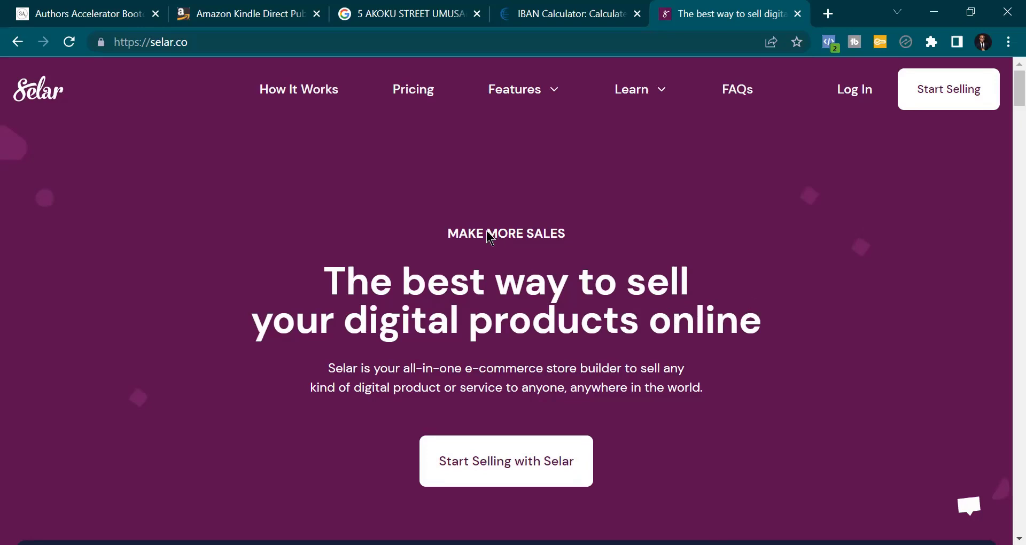
mouse_move(368, 208)
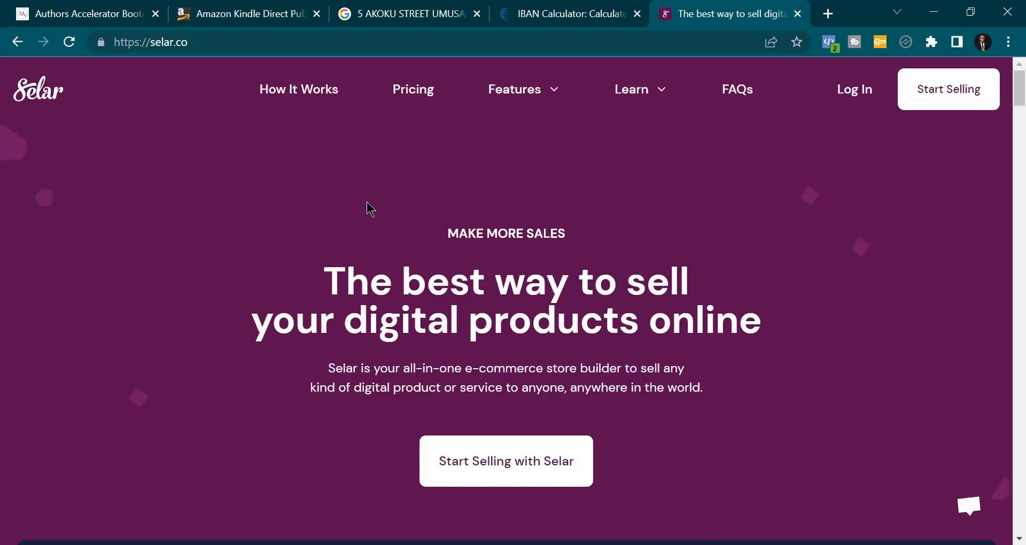
mouse_move(948, 89)
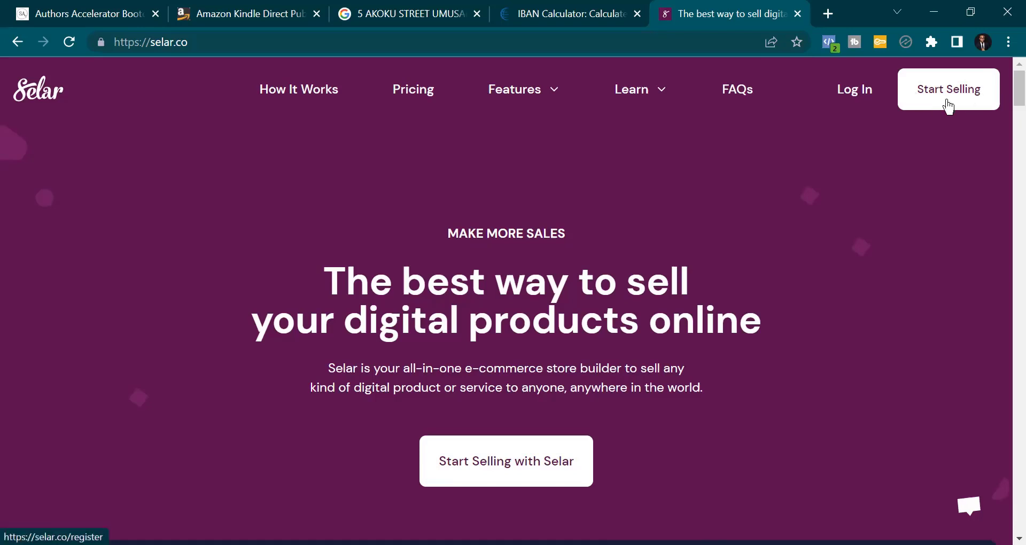
mouse_move(944, 106)
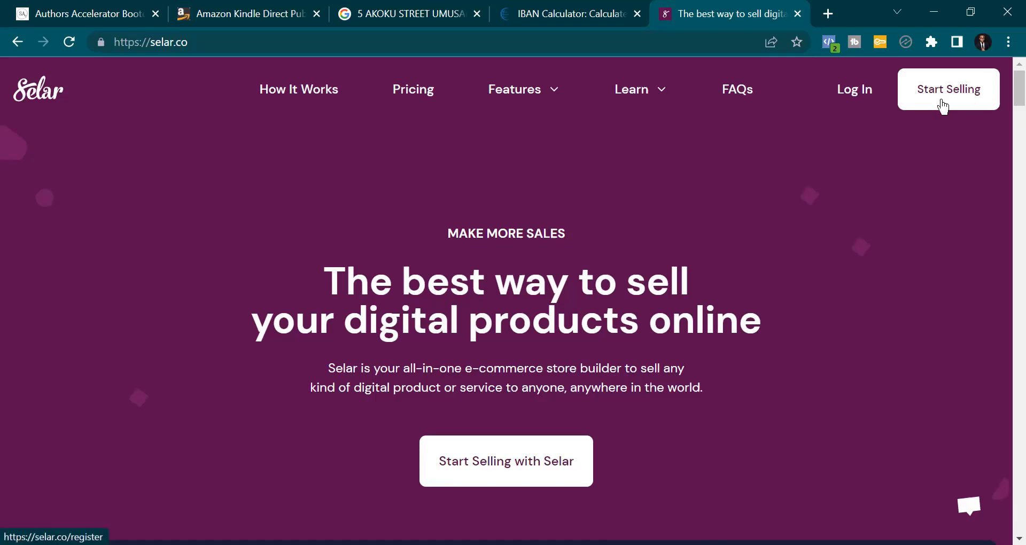
click(948, 88)
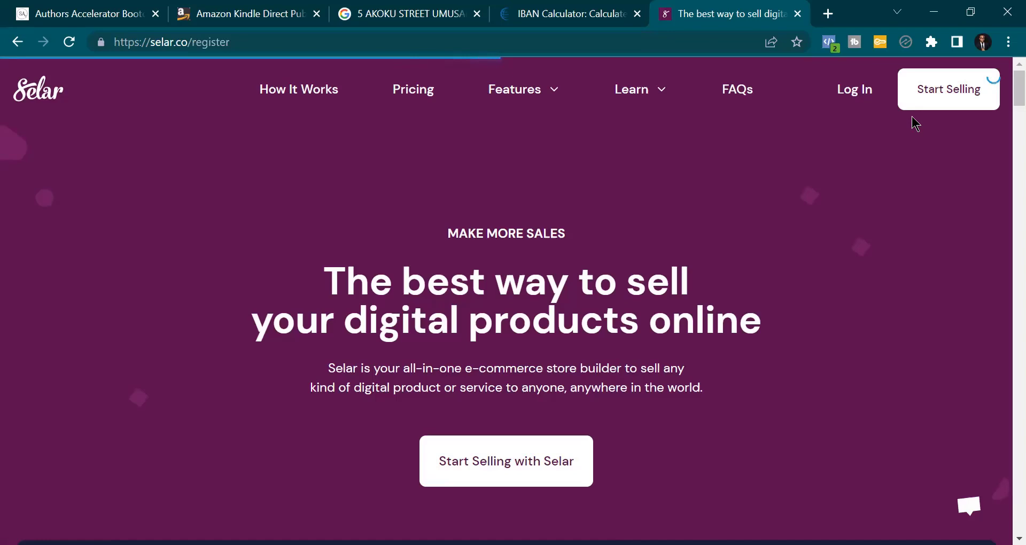
click(506, 461)
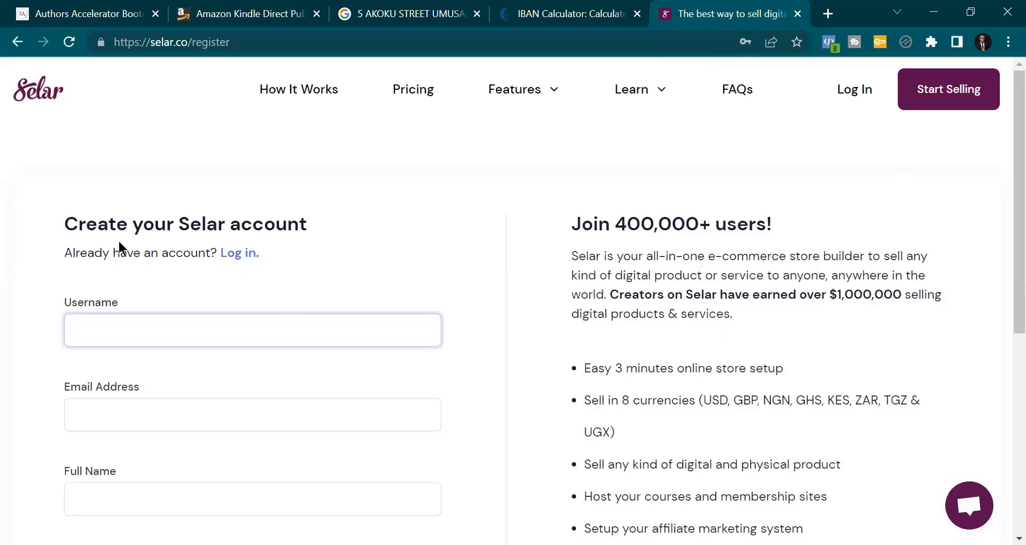
scroll(down, 3)
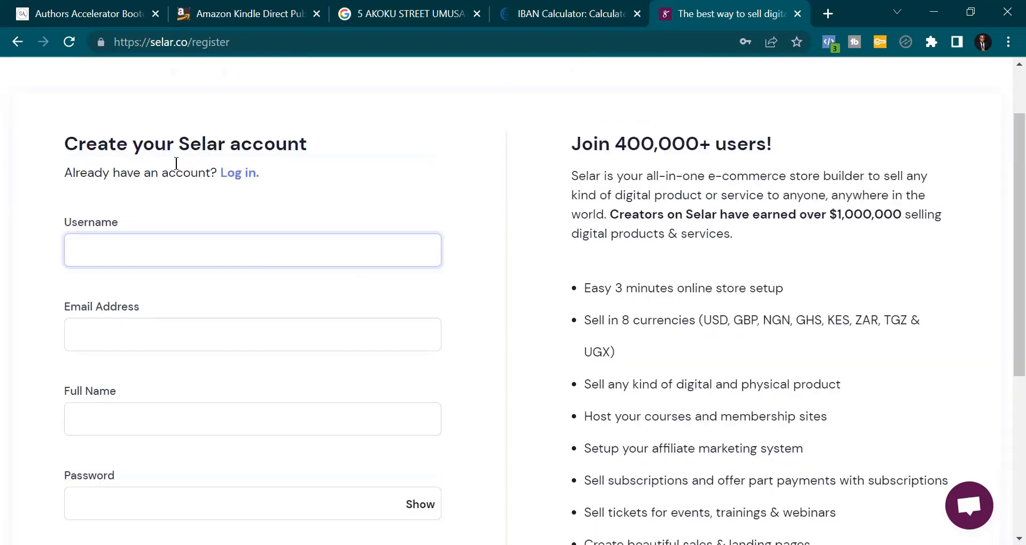
scroll(down, 3)
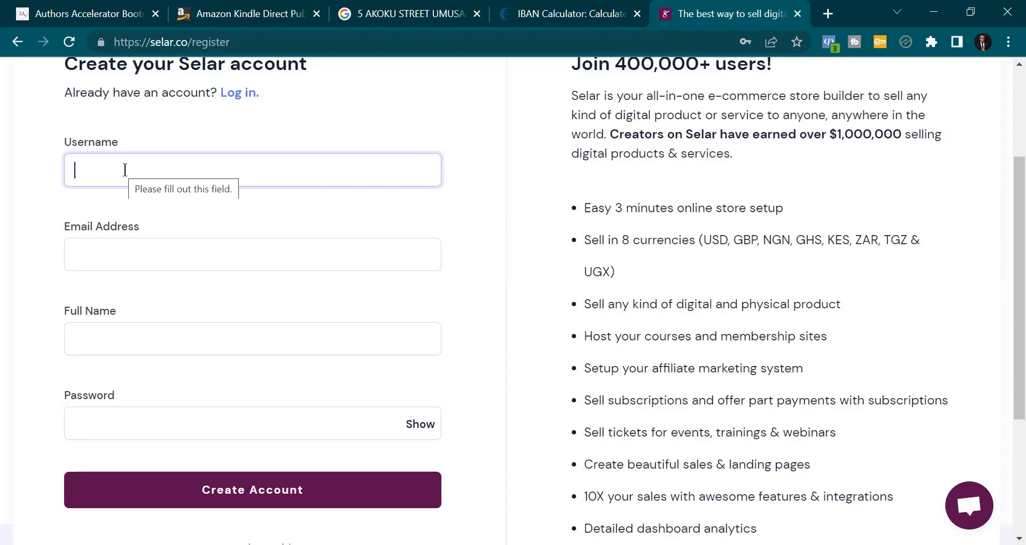
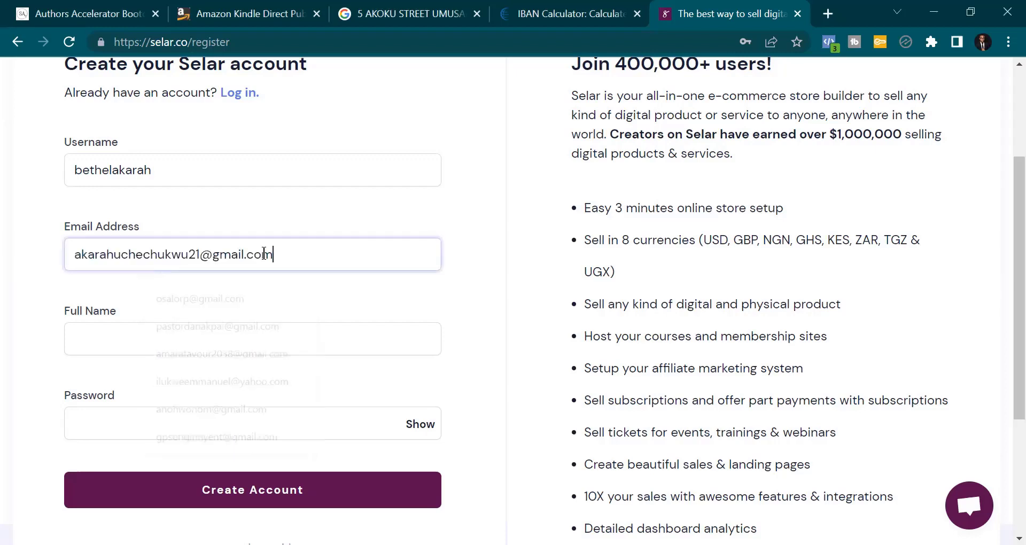
click(252, 338)
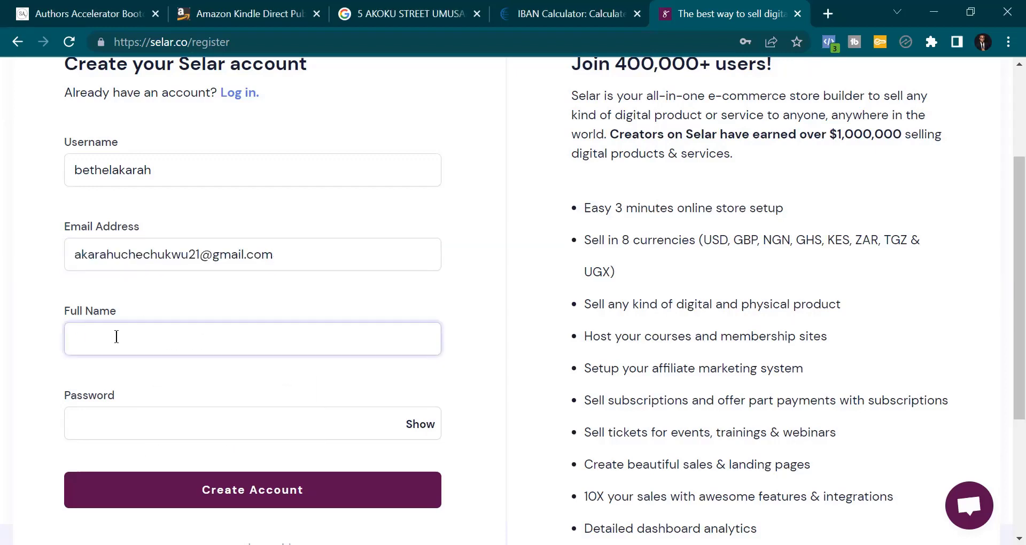
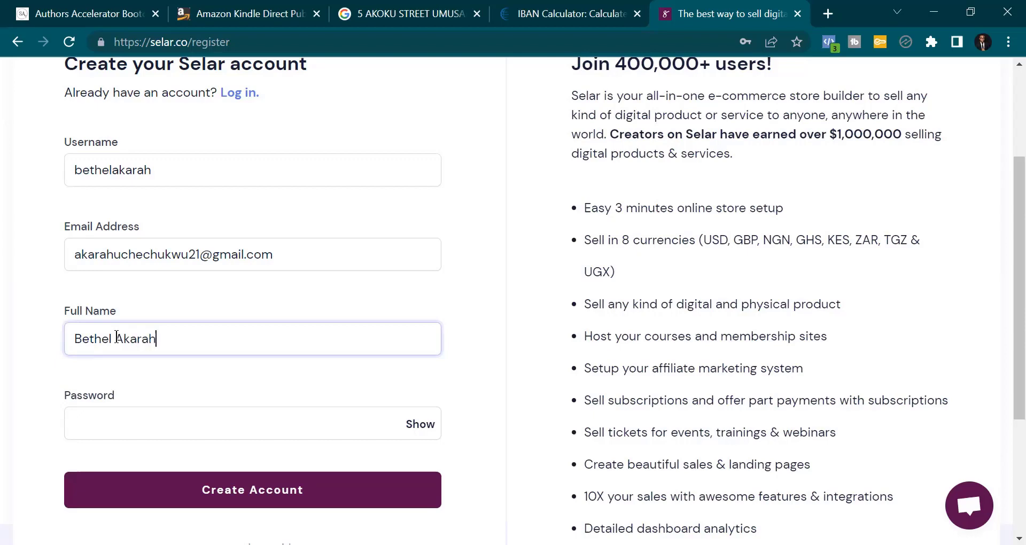
scroll(down, 3)
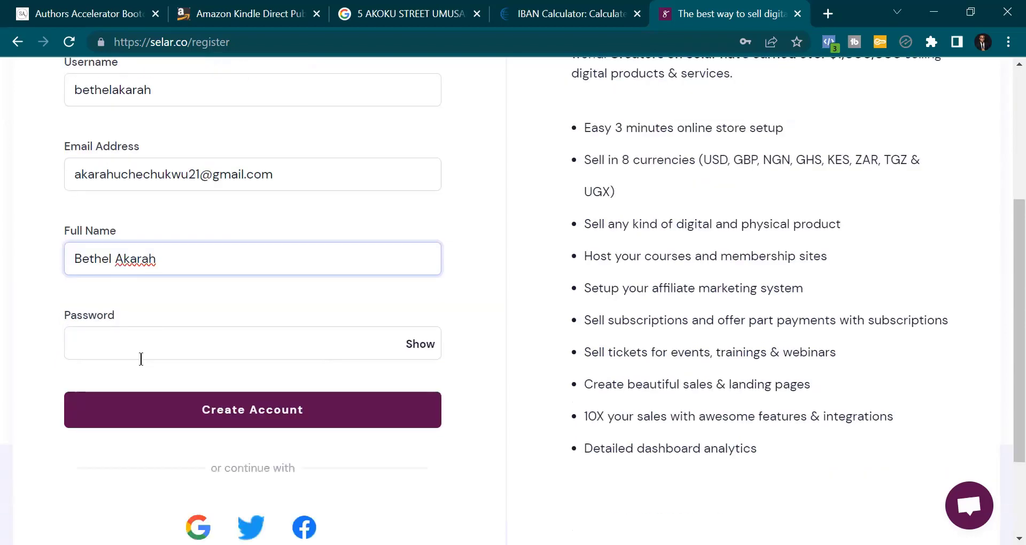
click(229, 343)
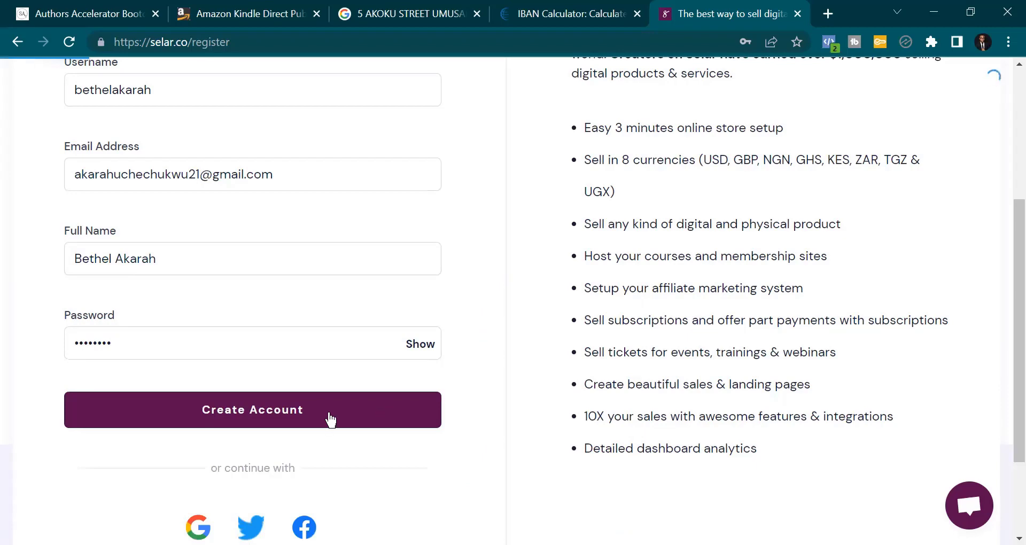
- Submit the sign-up, then reach the new account's dashboard via the side menu's Settings section
click(252, 410)
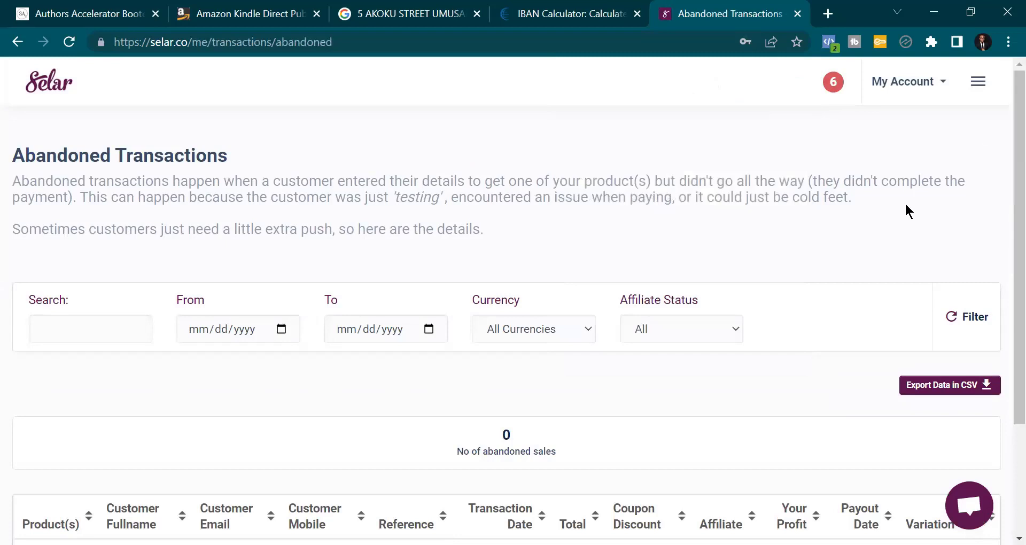
mouse_move(978, 81)
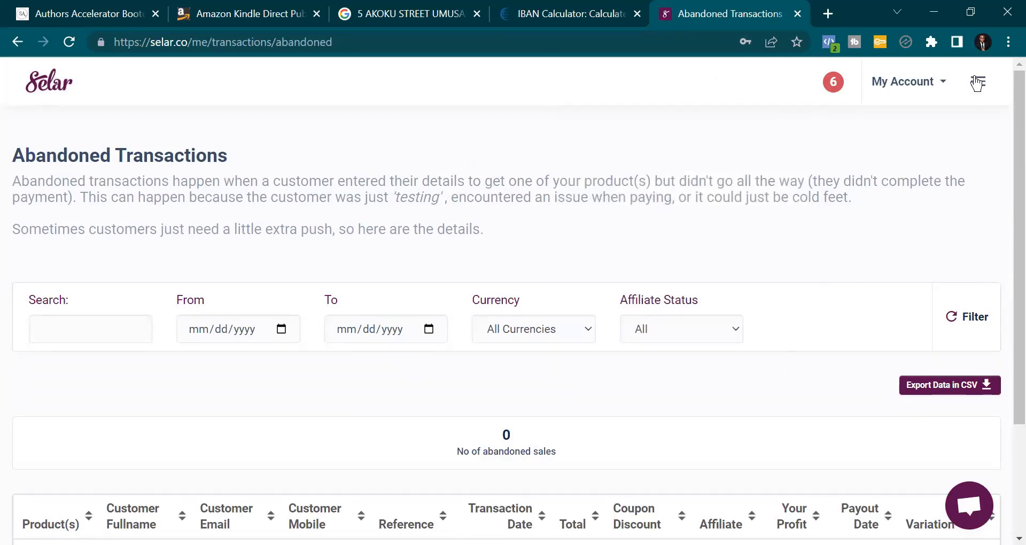
click(978, 81)
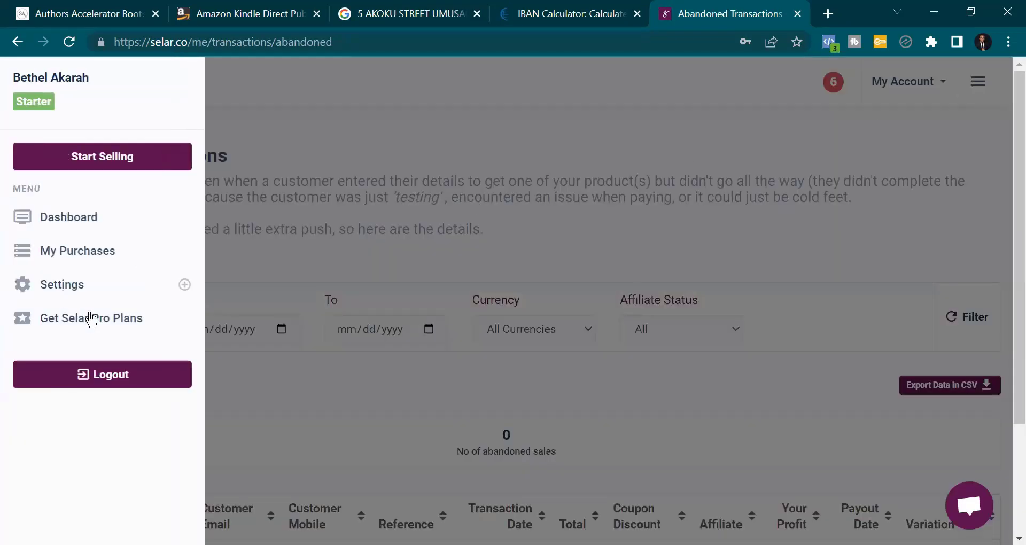
mouse_move(74, 302)
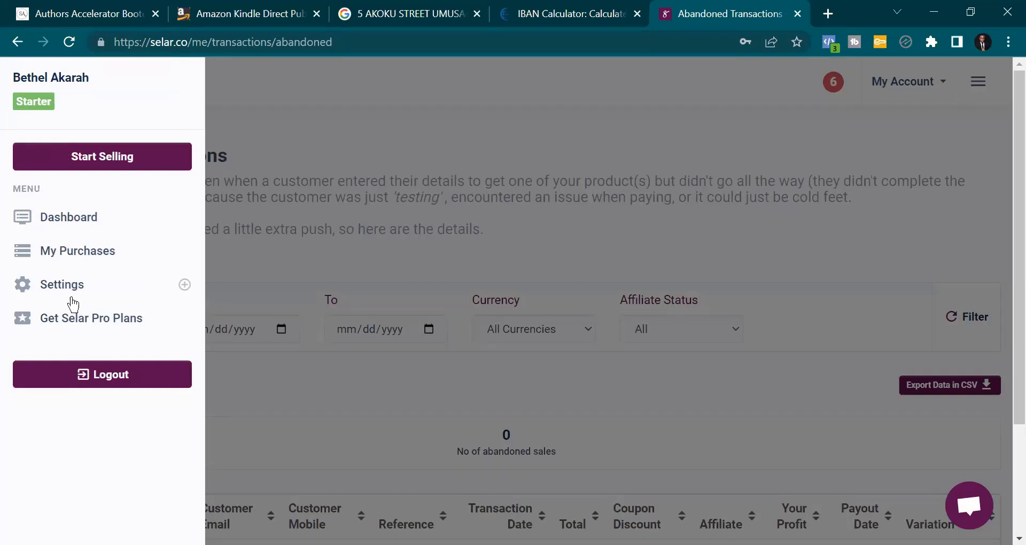
click(62, 284)
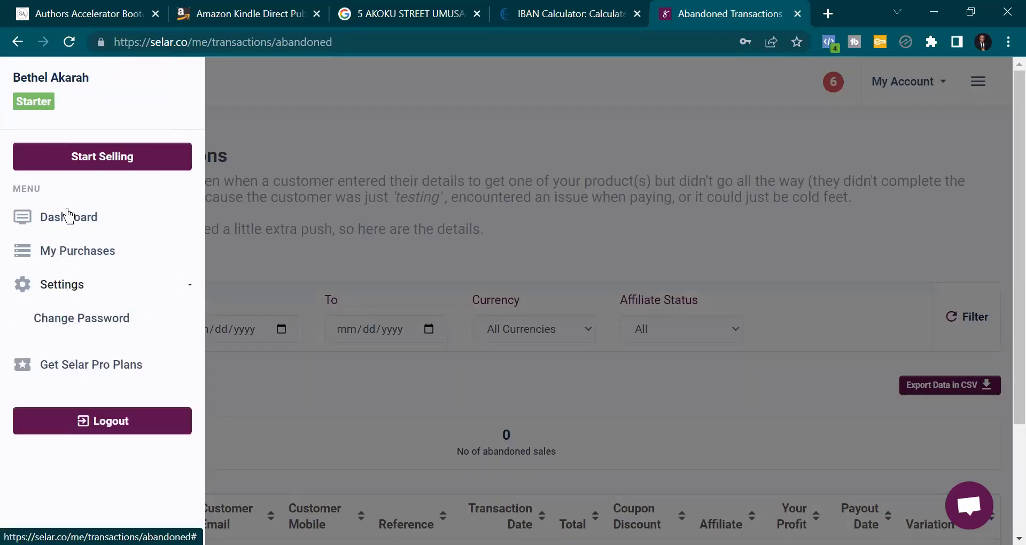
click(69, 217)
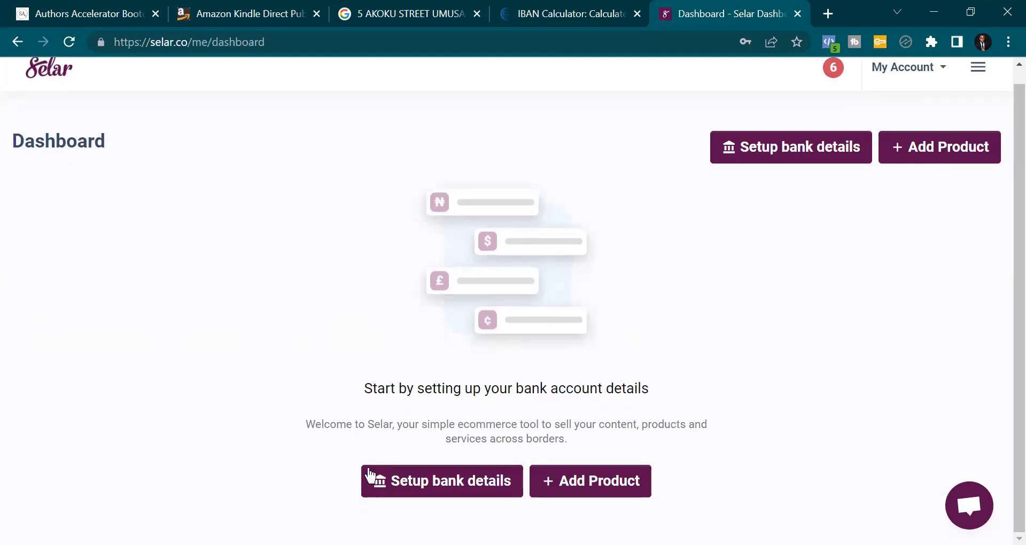
mouse_move(68, 151)
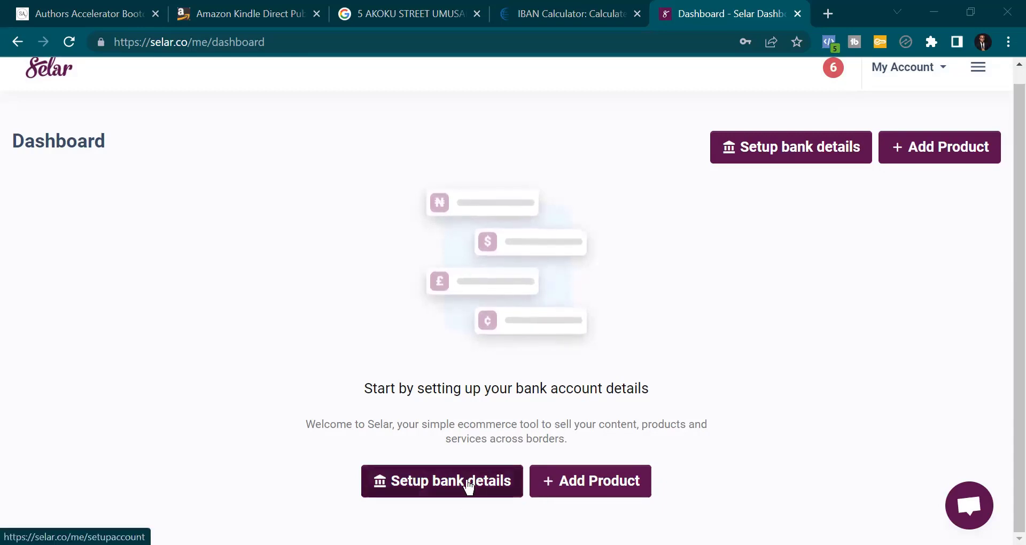
- Begin bank details setup and choose United Kingdom as the payout country
click(441, 481)
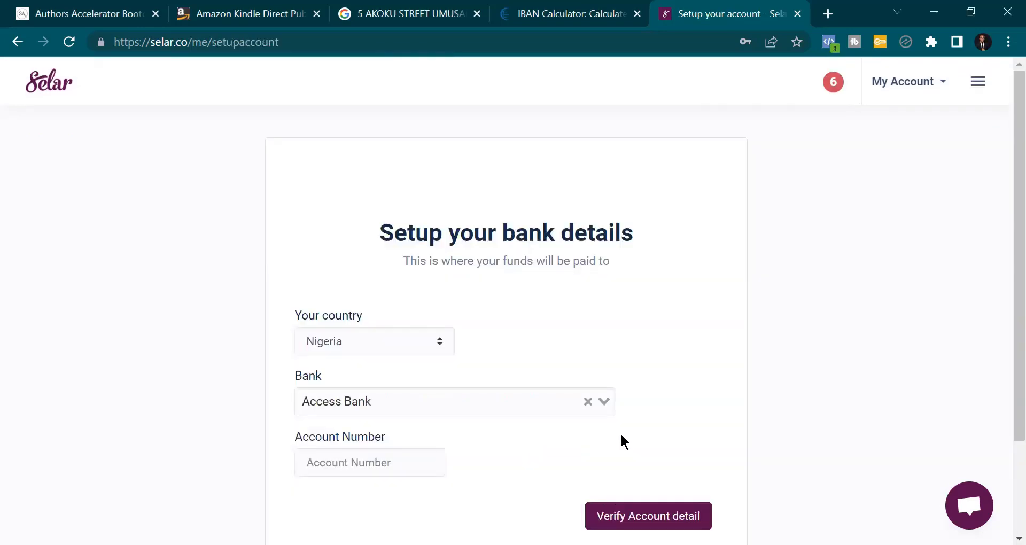
click(374, 341)
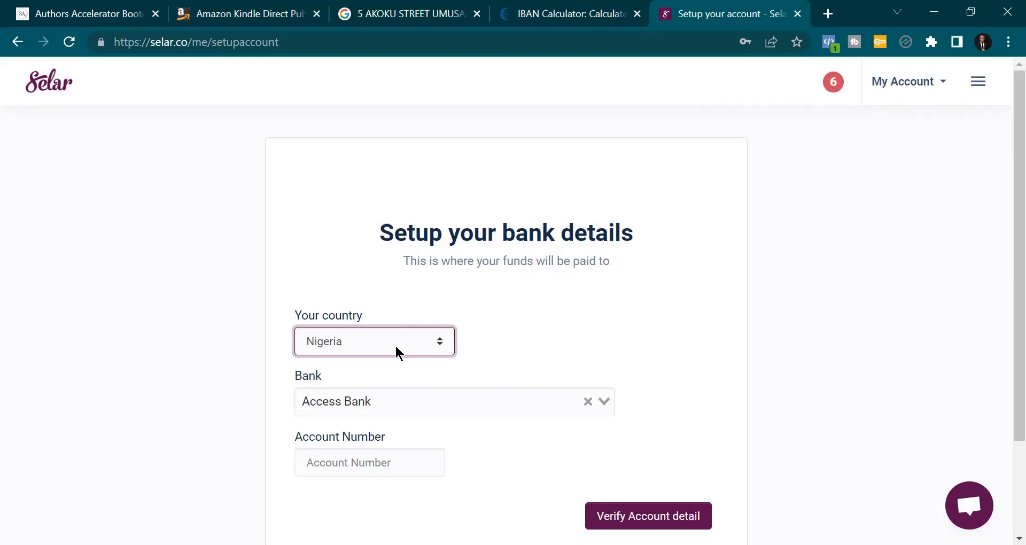
mouse_move(340, 354)
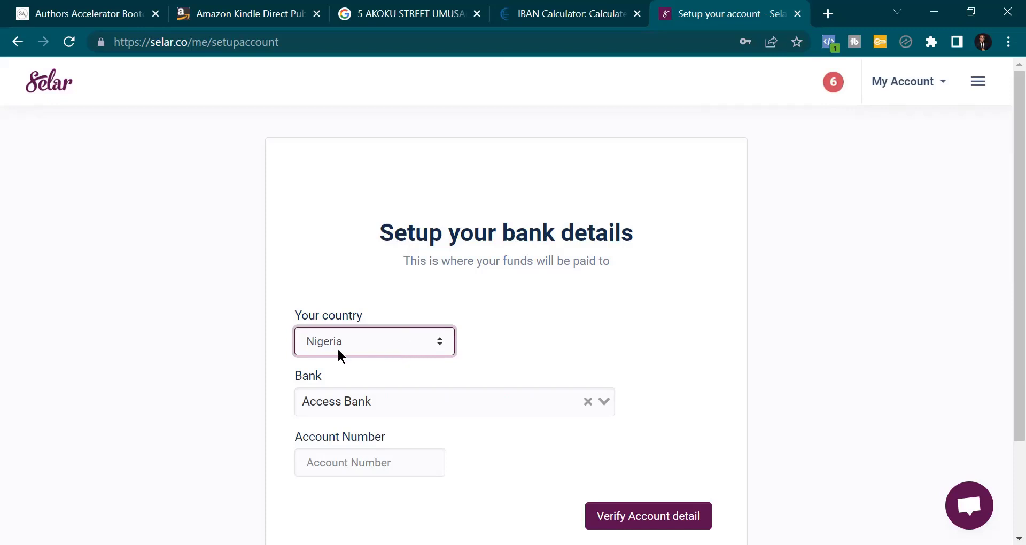
mouse_move(352, 346)
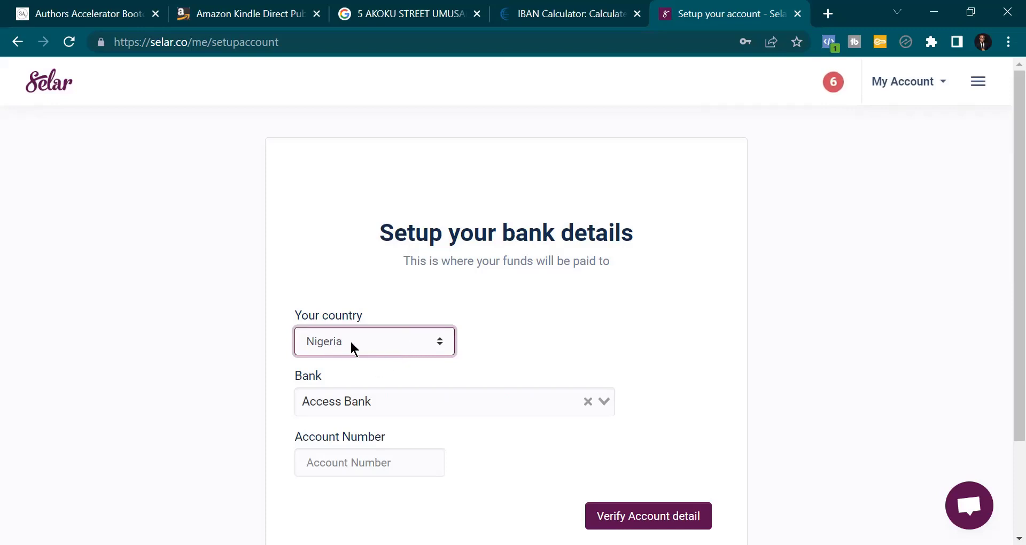
click(374, 341)
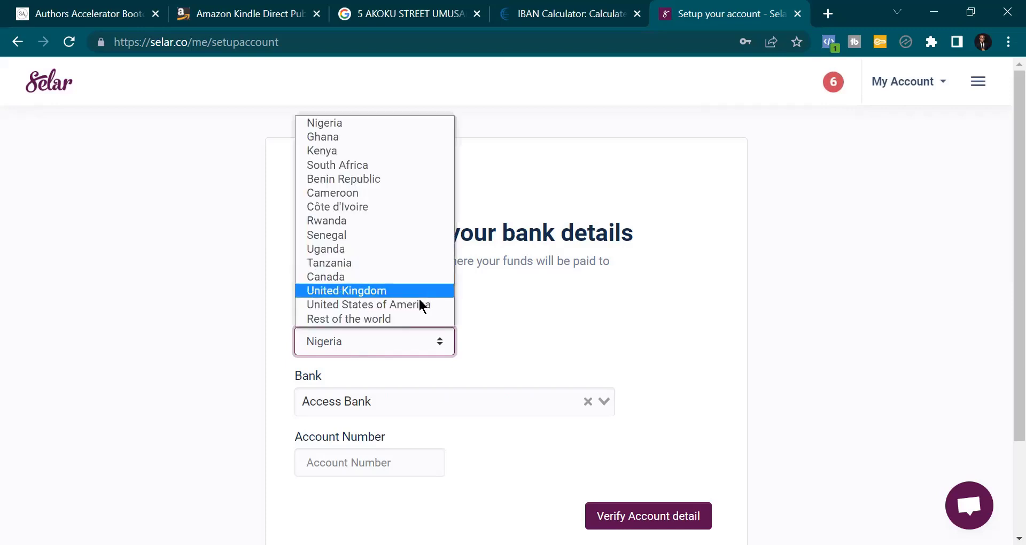
mouse_move(359, 298)
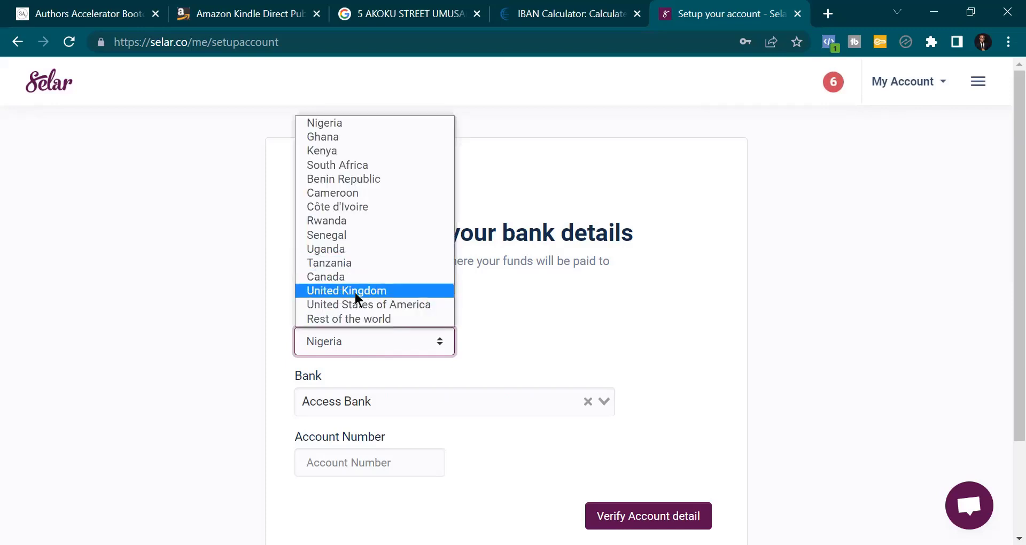
click(345, 291)
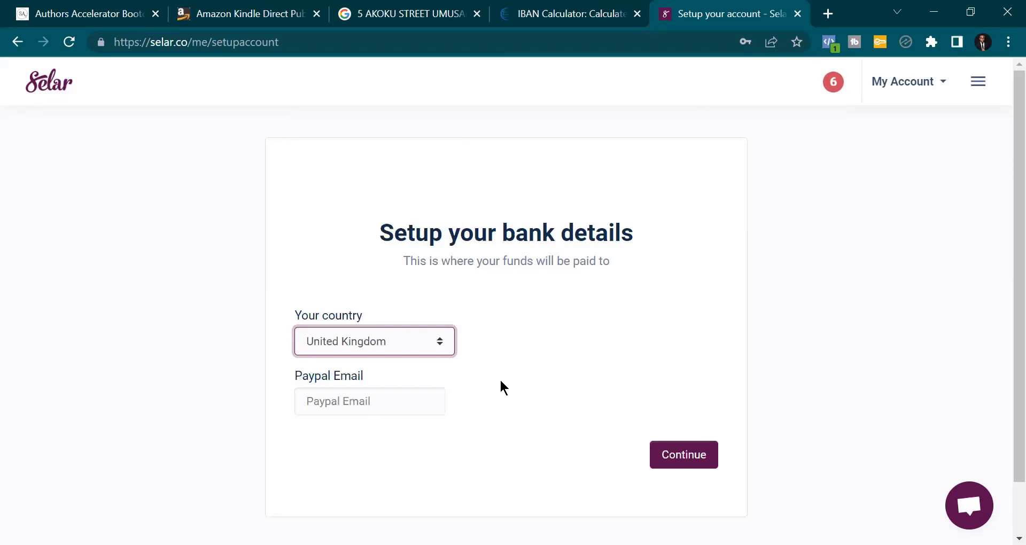
- Focus the PayPal email field left empty, then bring the country list back up
click(369, 401)
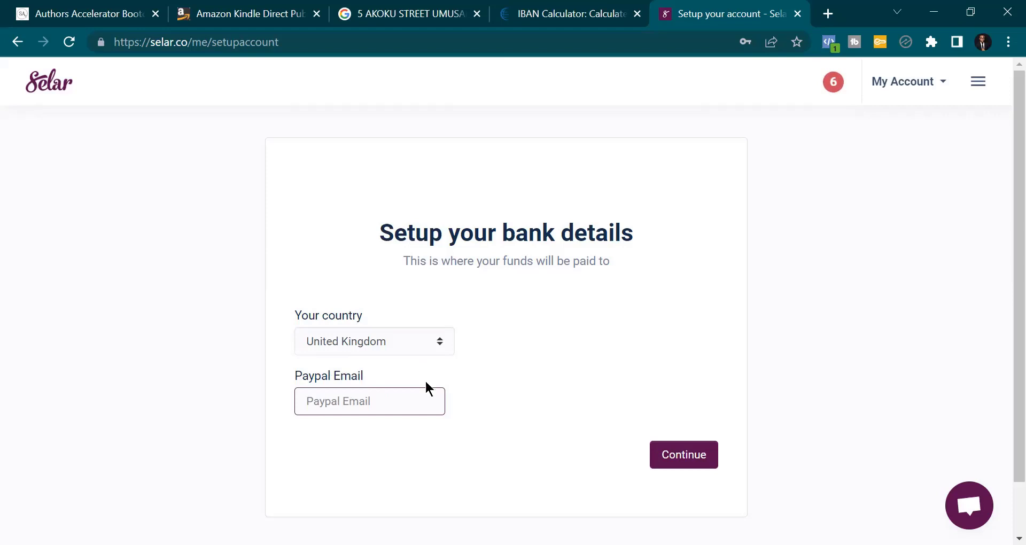
mouse_move(427, 391)
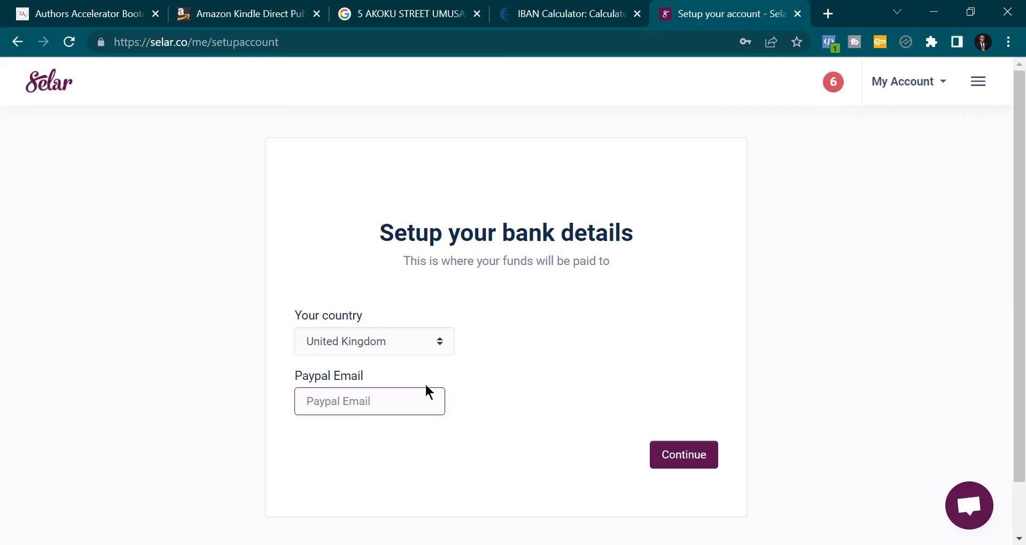
click(369, 401)
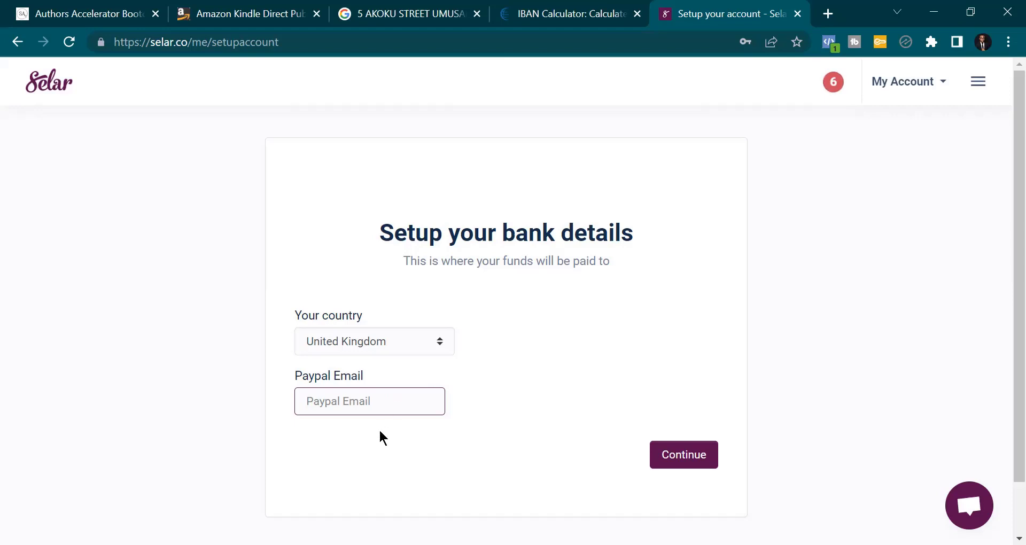
mouse_move(705, 489)
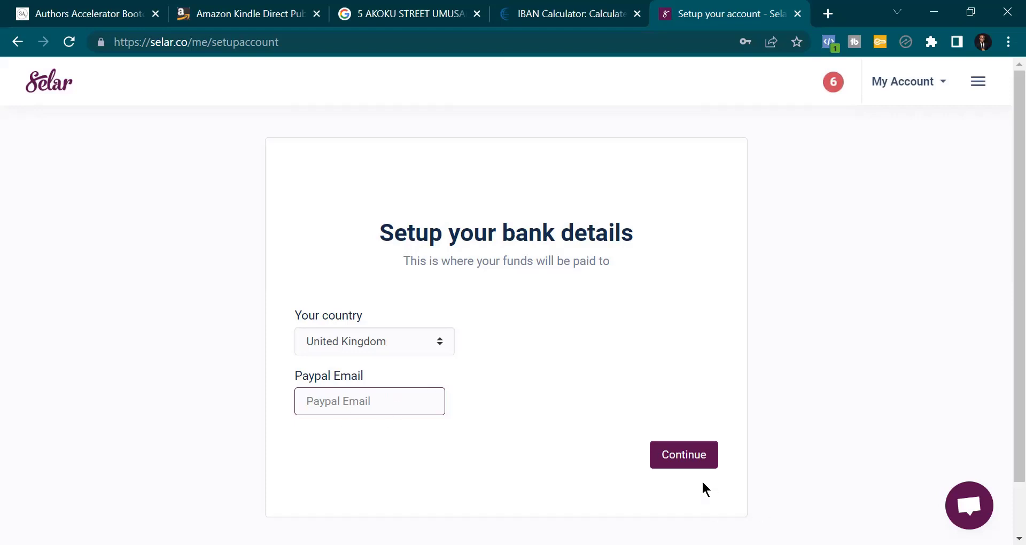
mouse_move(719, 287)
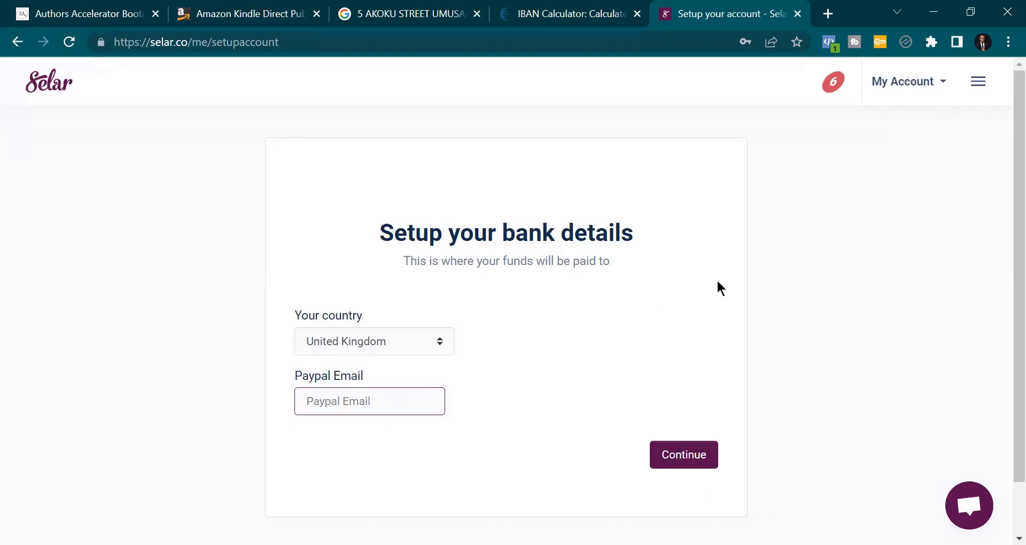
click(374, 341)
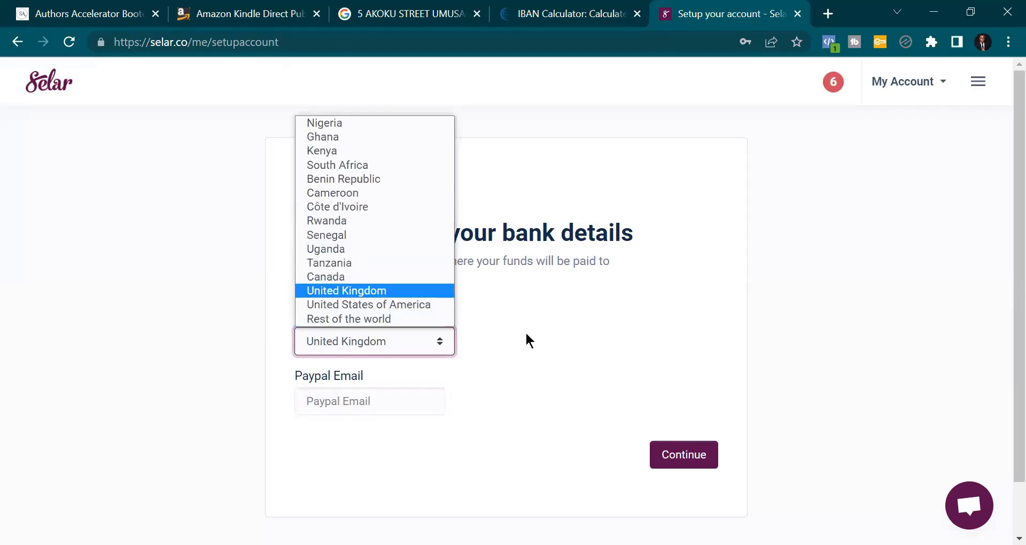
- Switch the payout country back to Nigeria, restoring the bank and account number fields
click(346, 290)
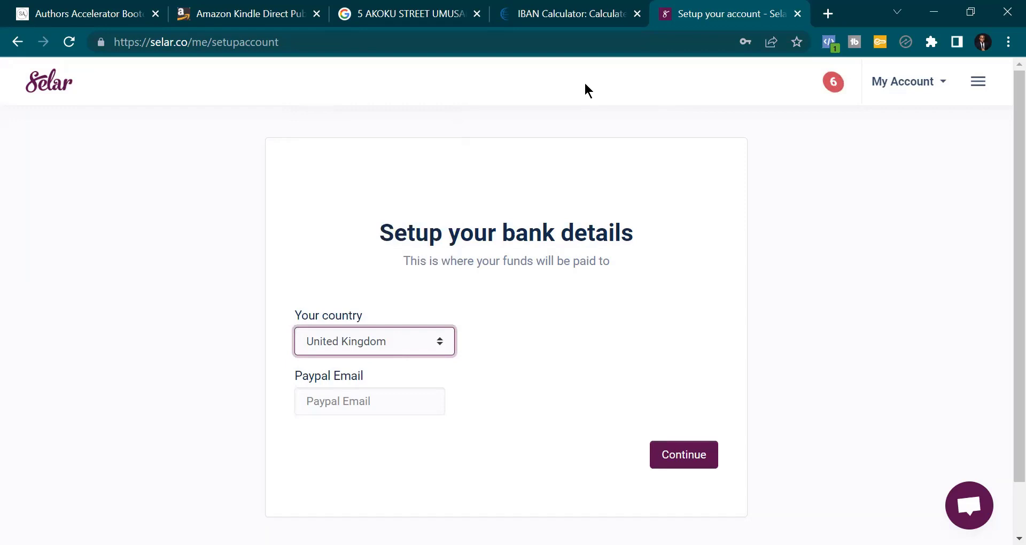
mouse_move(554, 66)
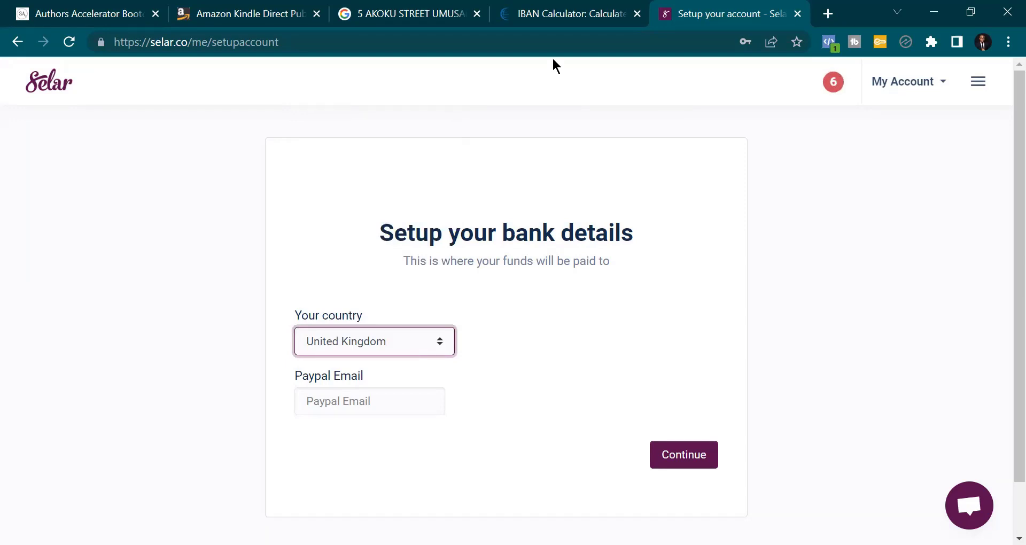
click(374, 341)
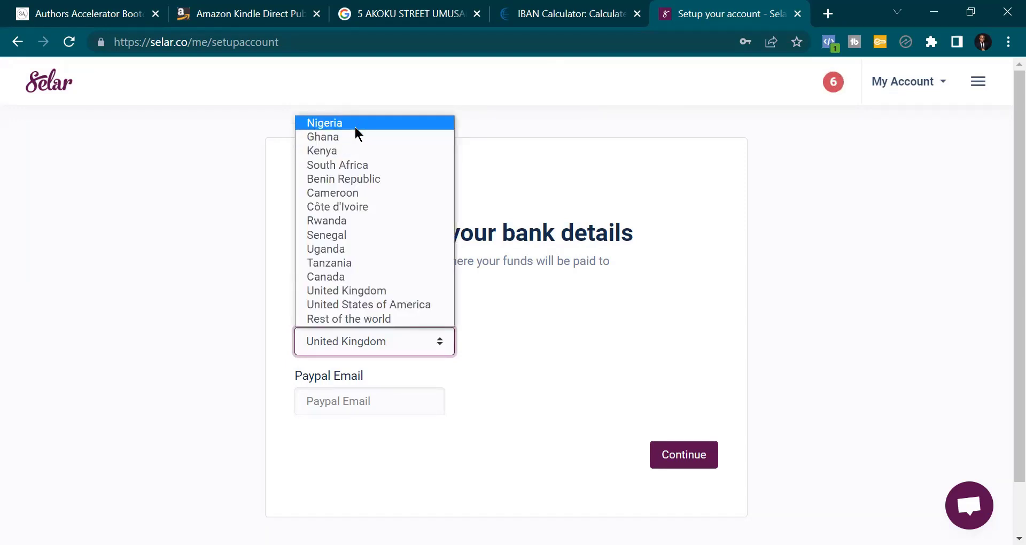
click(323, 121)
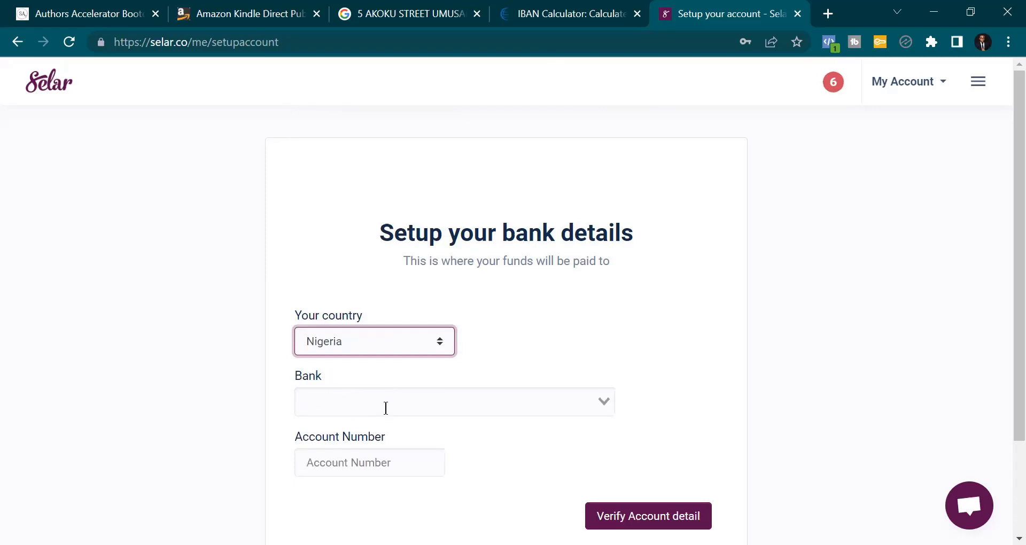
click(454, 401)
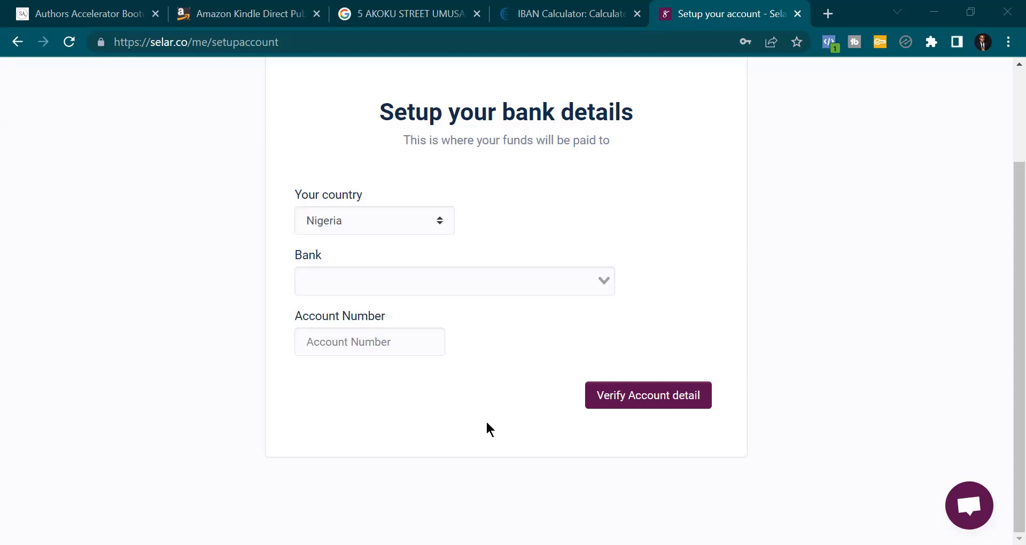
click(455, 281)
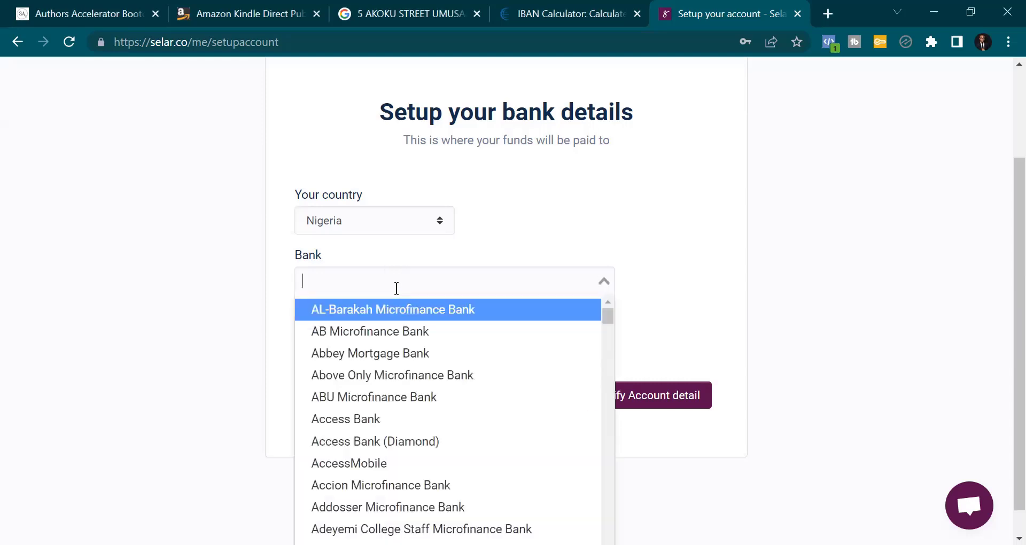
text(ze)
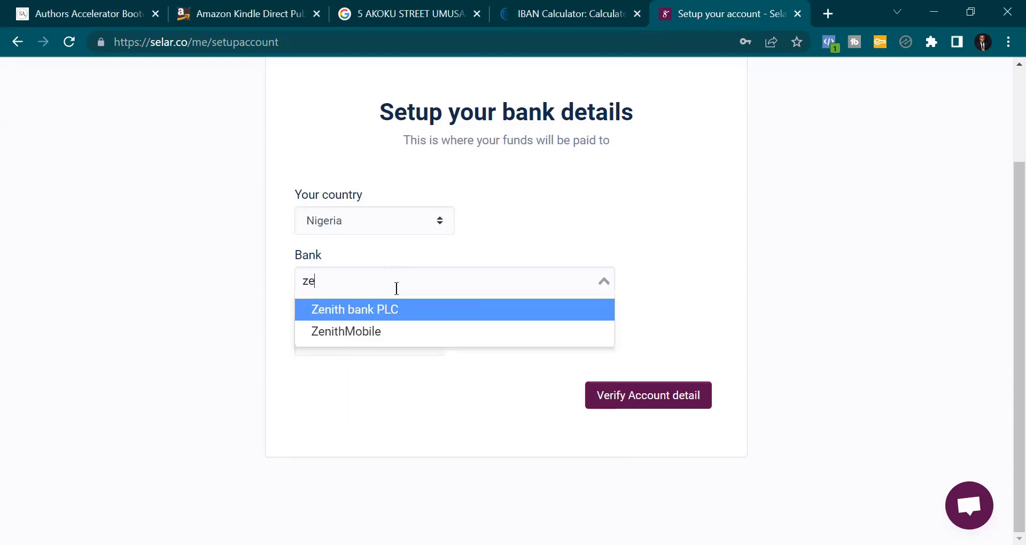
click(355, 310)
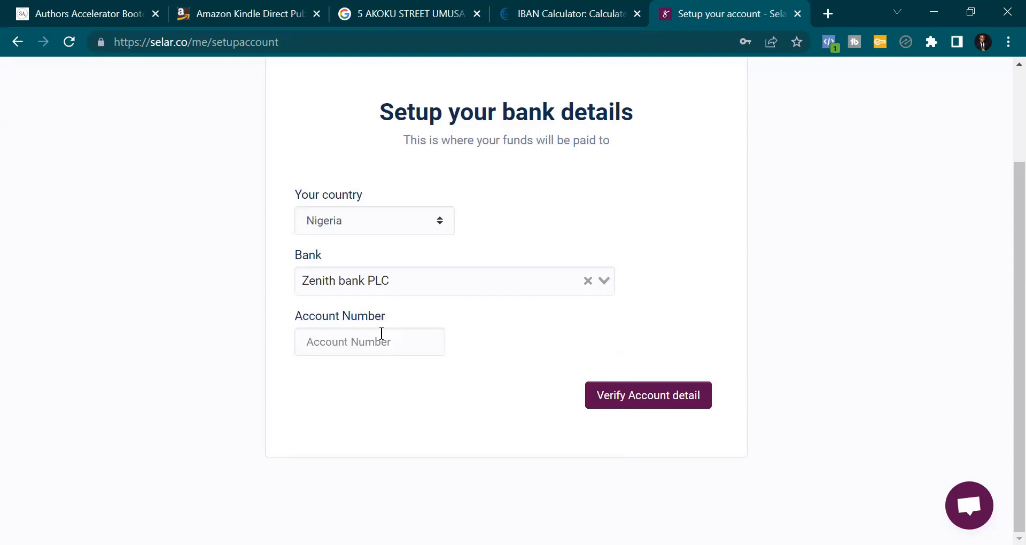
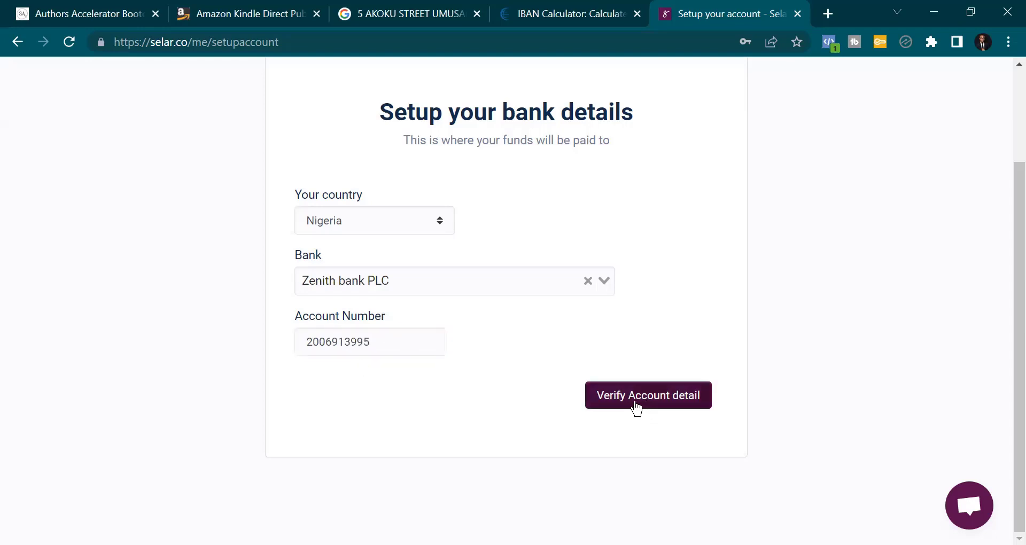
click(648, 395)
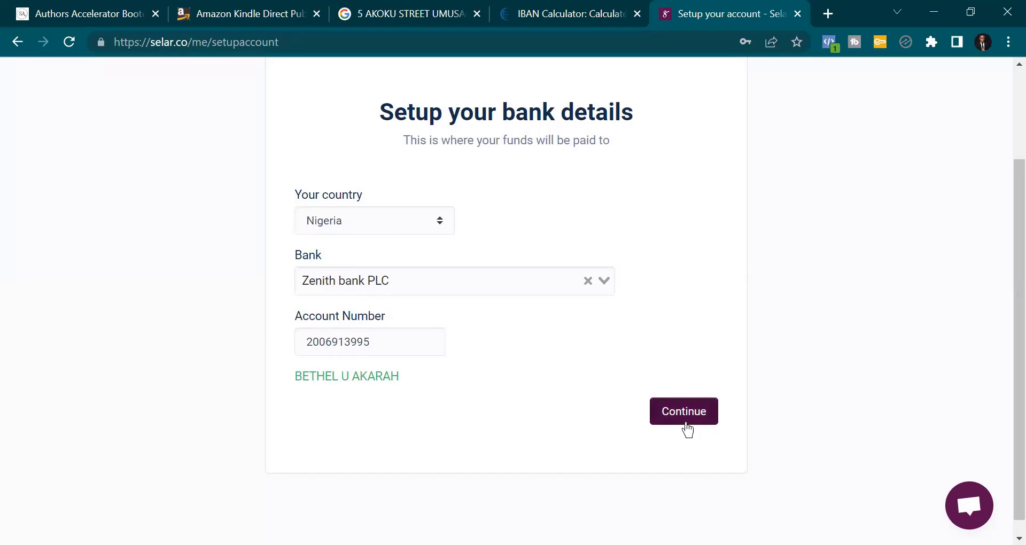
- Save the verified Zenith bank payout details, confirming them as correct
click(683, 410)
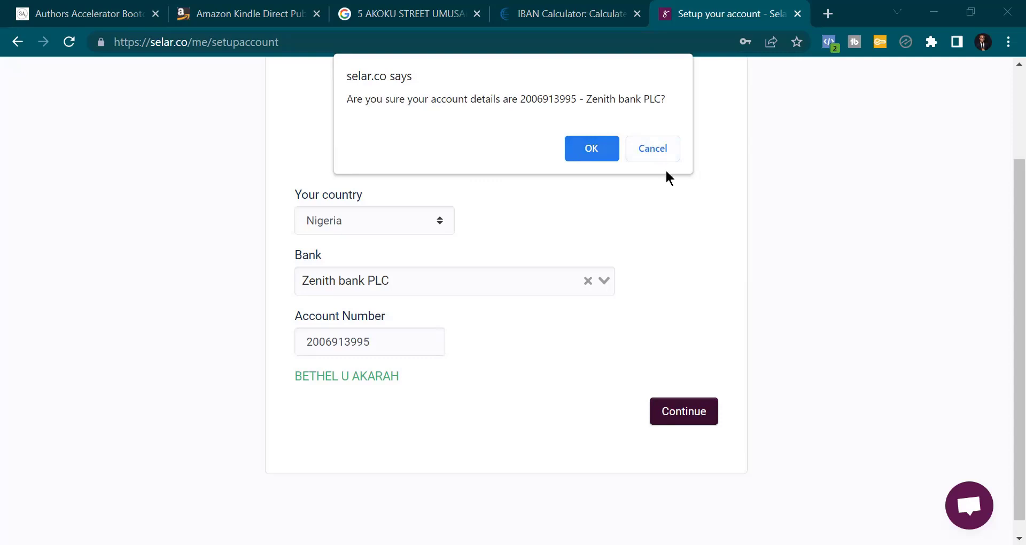
click(590, 148)
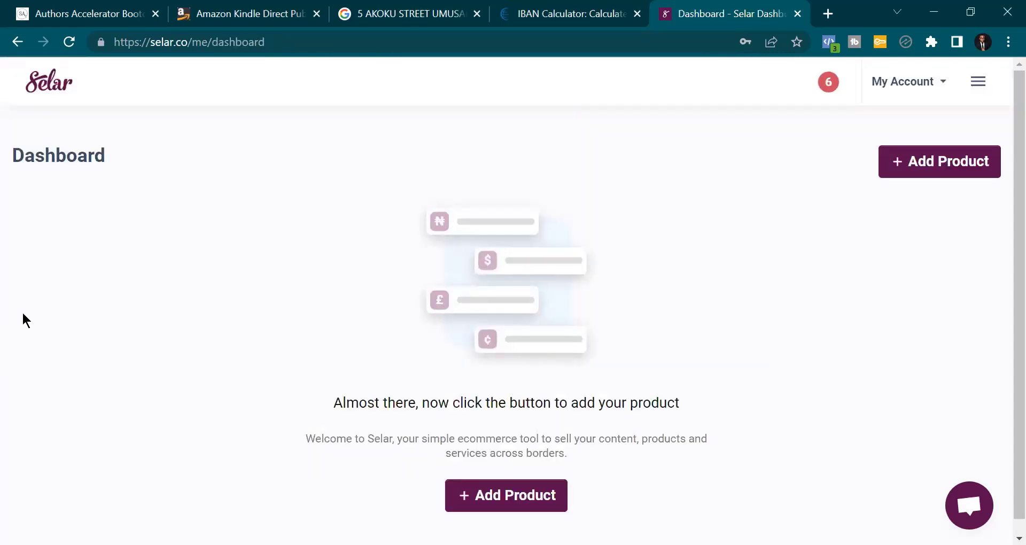
mouse_move(483, 262)
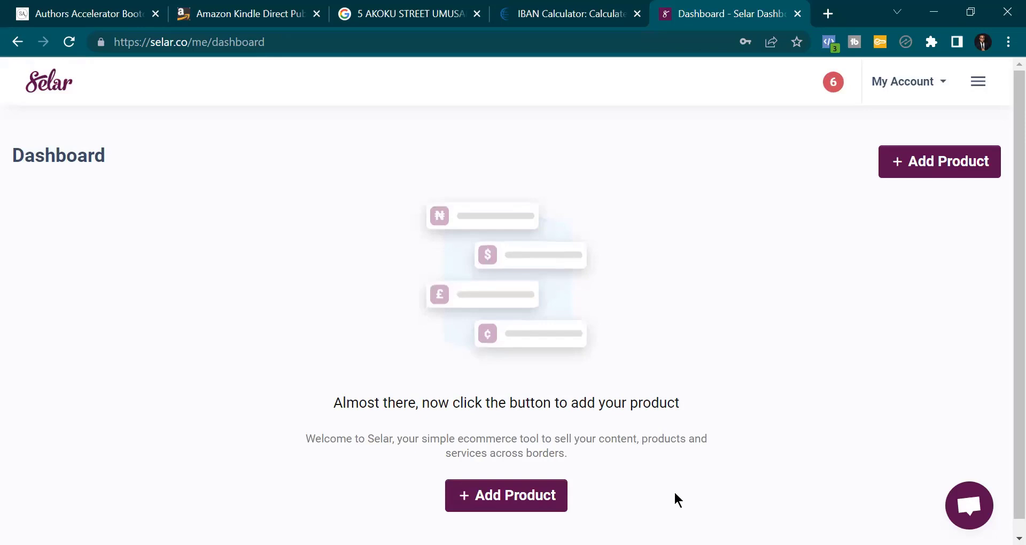
mouse_move(644, 189)
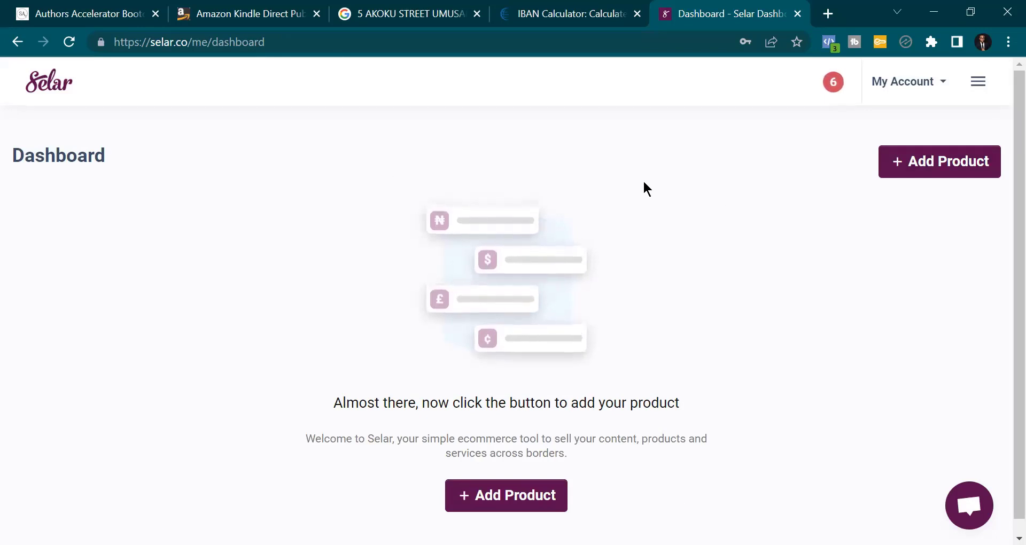
mouse_move(826, 217)
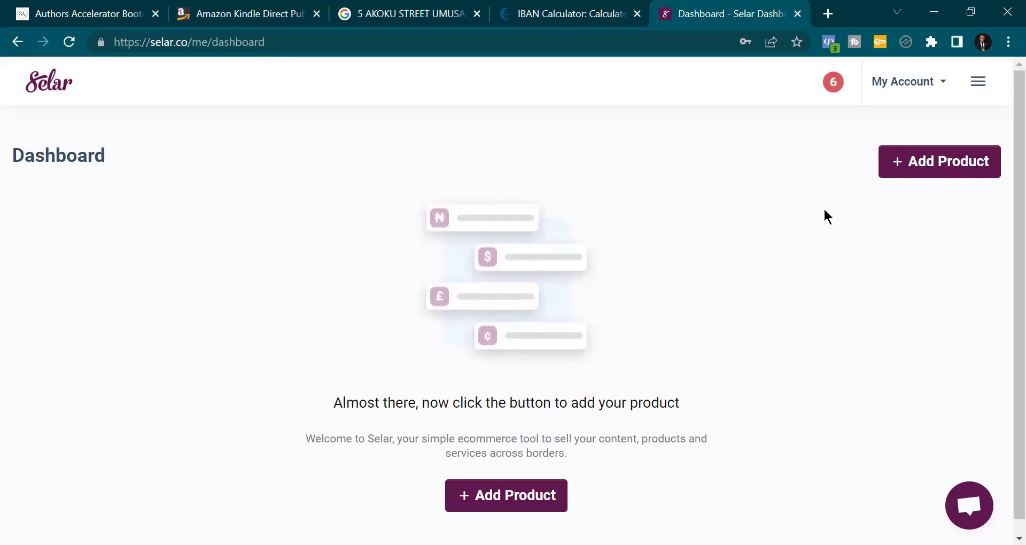
mouse_move(697, 367)
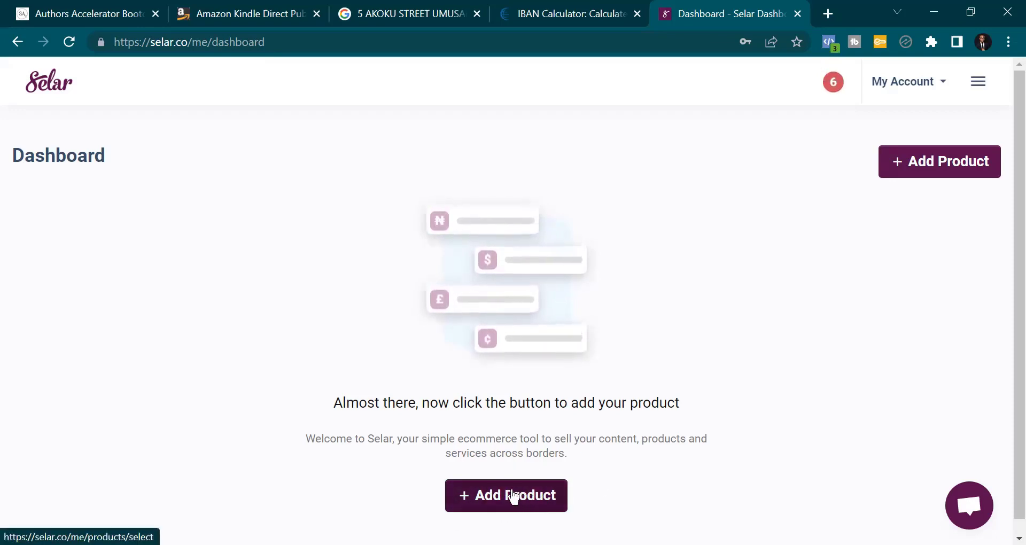
mouse_move(591, 489)
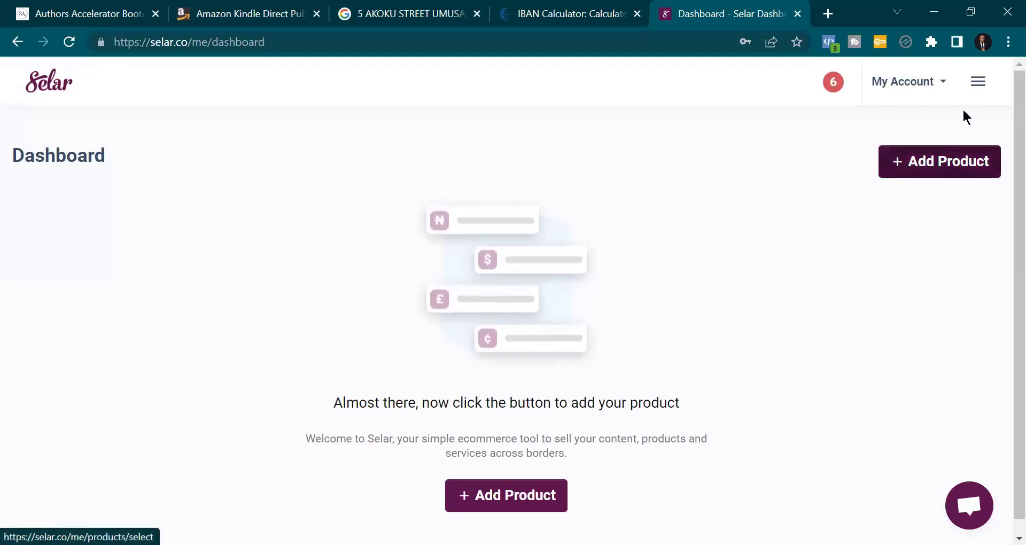
mouse_move(712, 428)
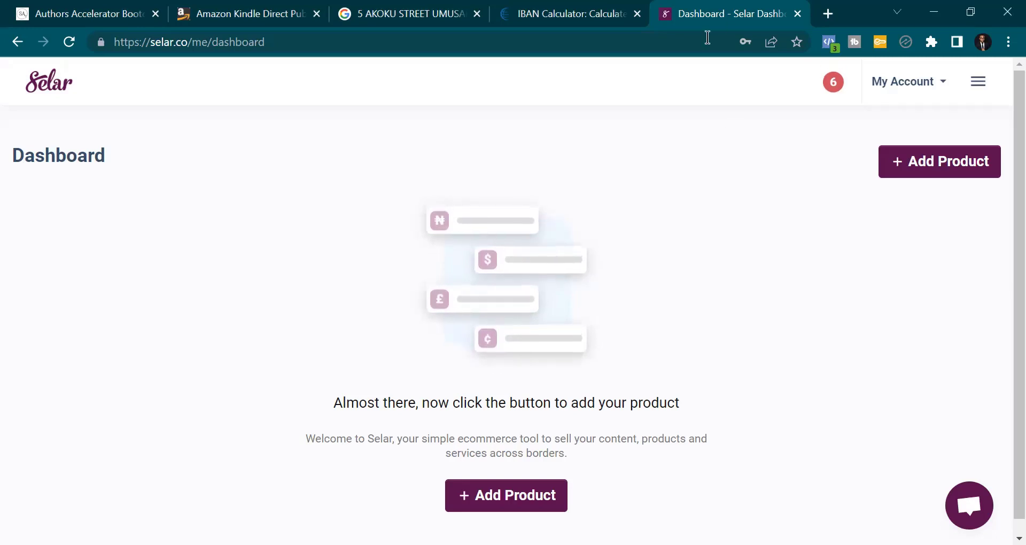
mouse_move(745, 41)
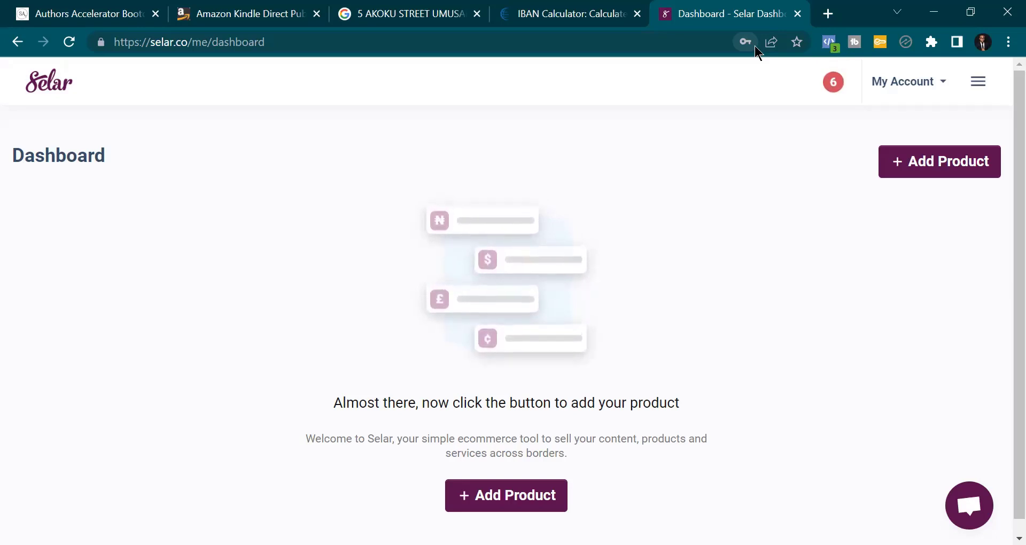
mouse_move(776, 87)
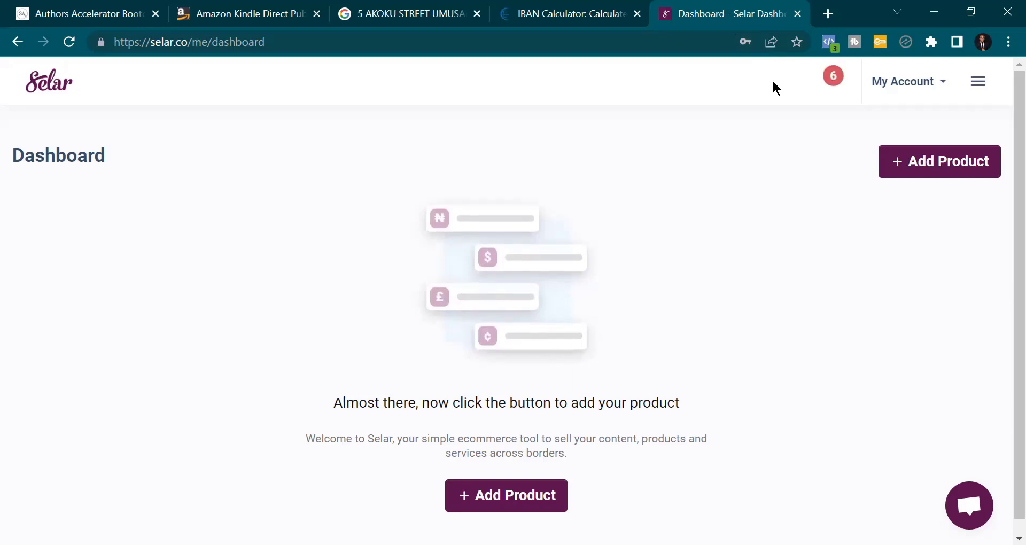
mouse_move(391, 208)
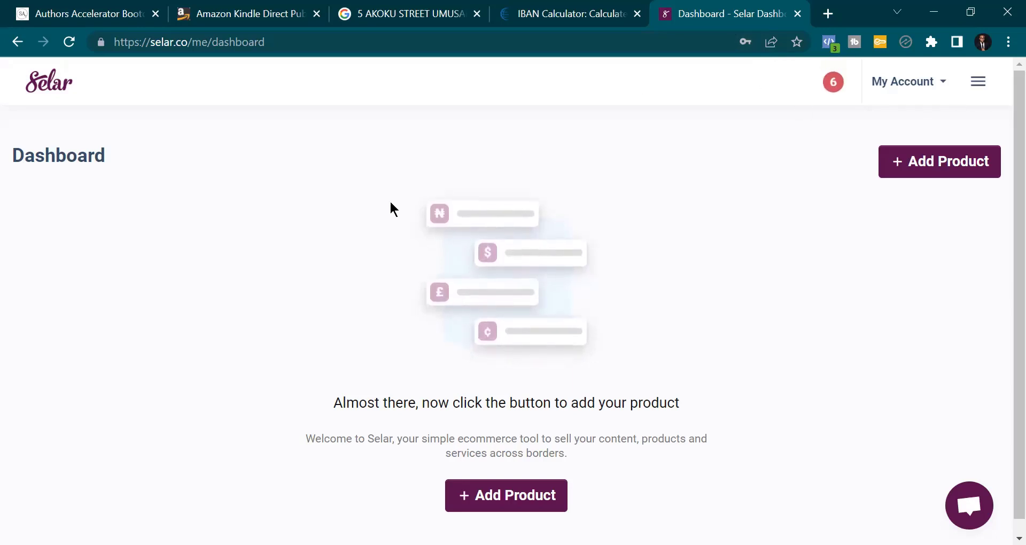
mouse_move(821, 266)
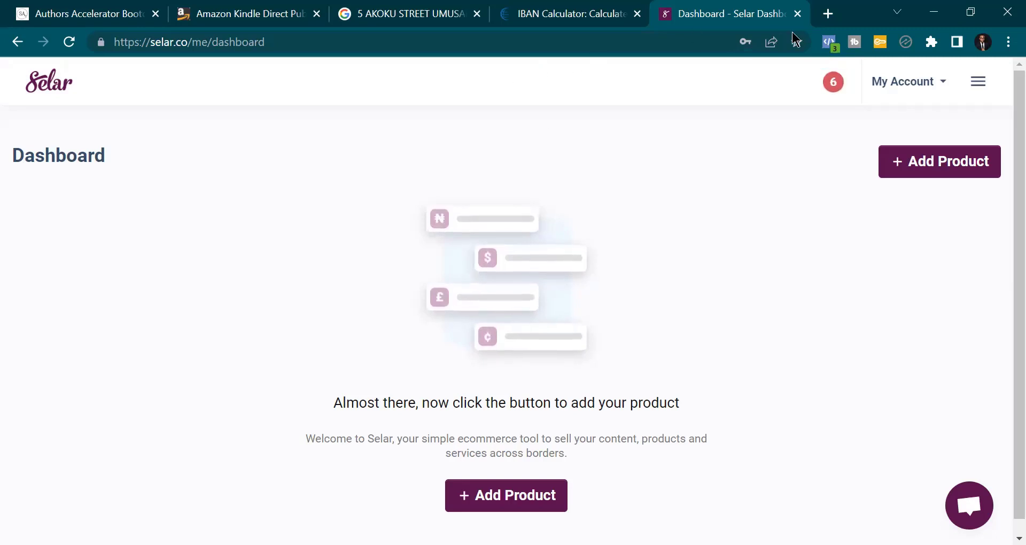
mouse_move(827, 13)
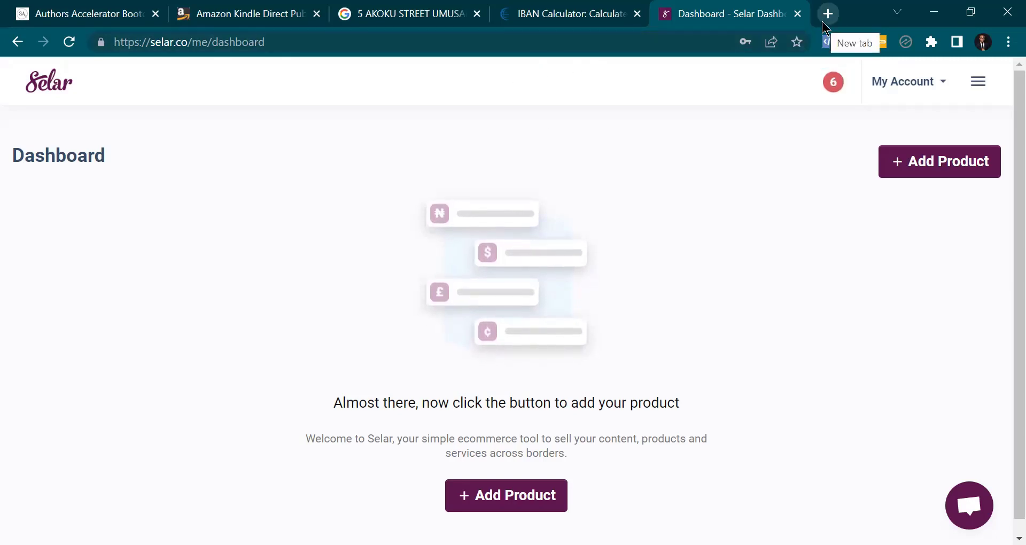
- Start a fresh Chrome tab on the Google start page
click(827, 13)
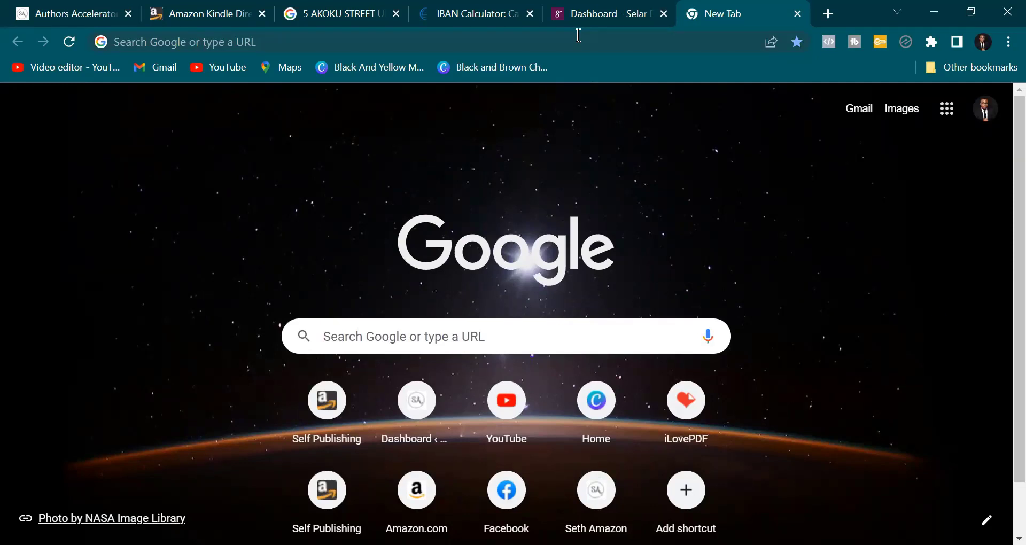
mouse_move(794, 161)
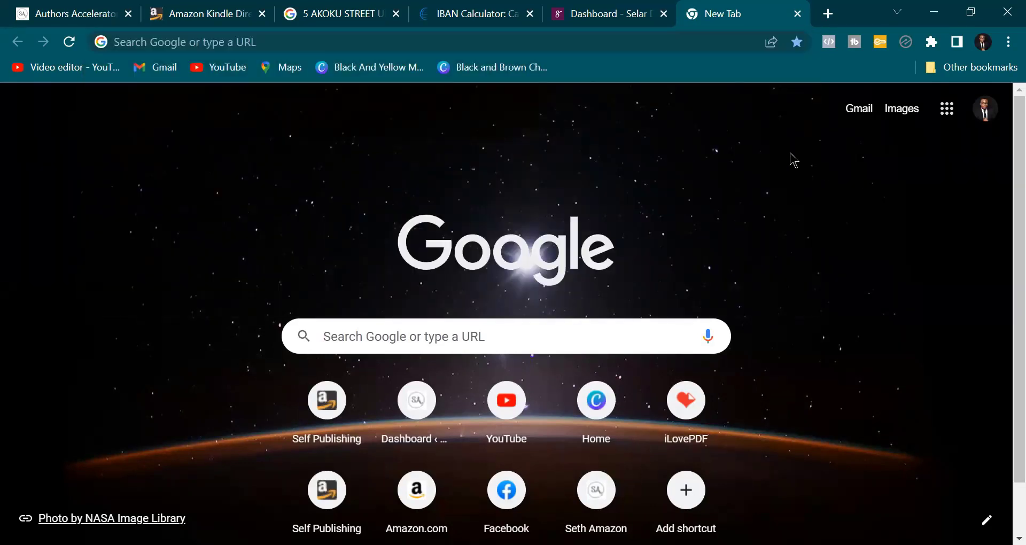